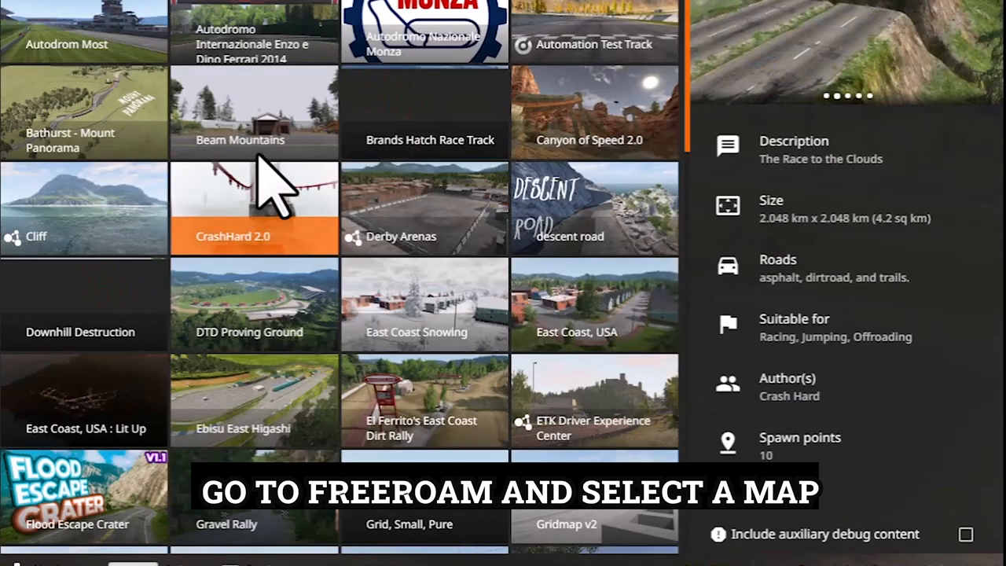
# Step: Load the chosen map in Free Roam and launch the World Editor with F11
pyautogui.click(254, 207)
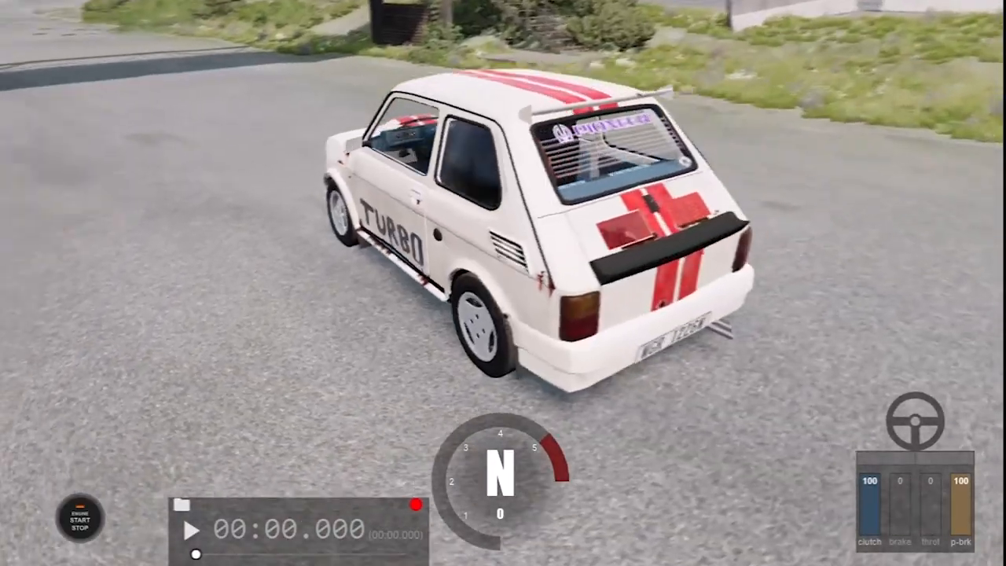
pyautogui.press('F11')
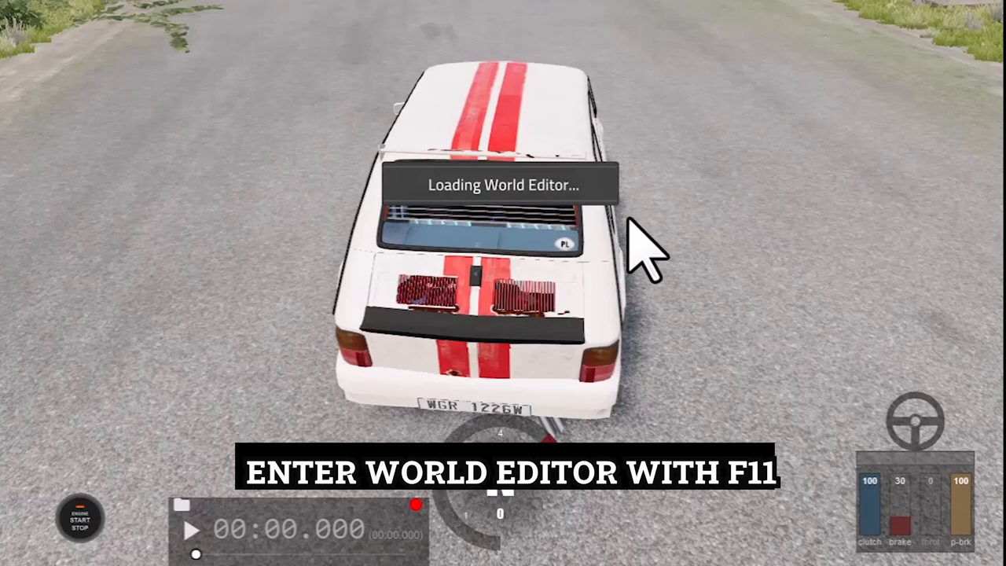
# Step: Save the level from the editor's File menu, then bring up Manage User Folder in the launcher
pyautogui.press('F11')
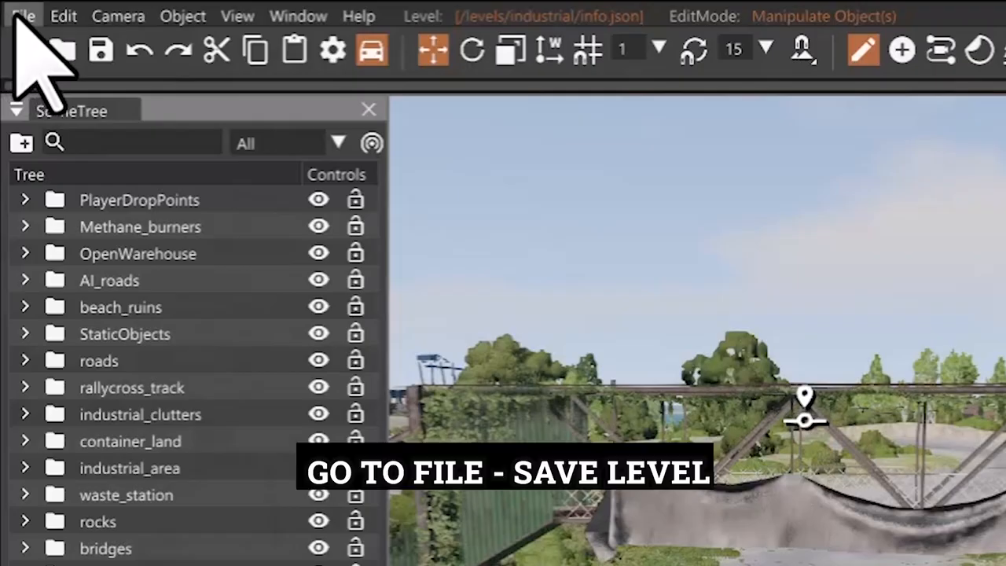
pyautogui.click(22, 15)
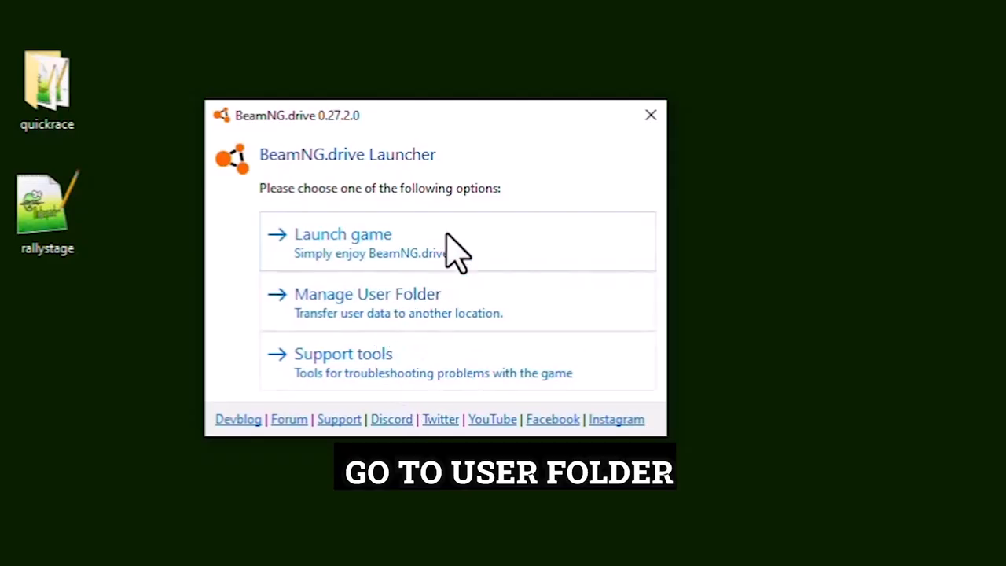
pyautogui.click(368, 302)
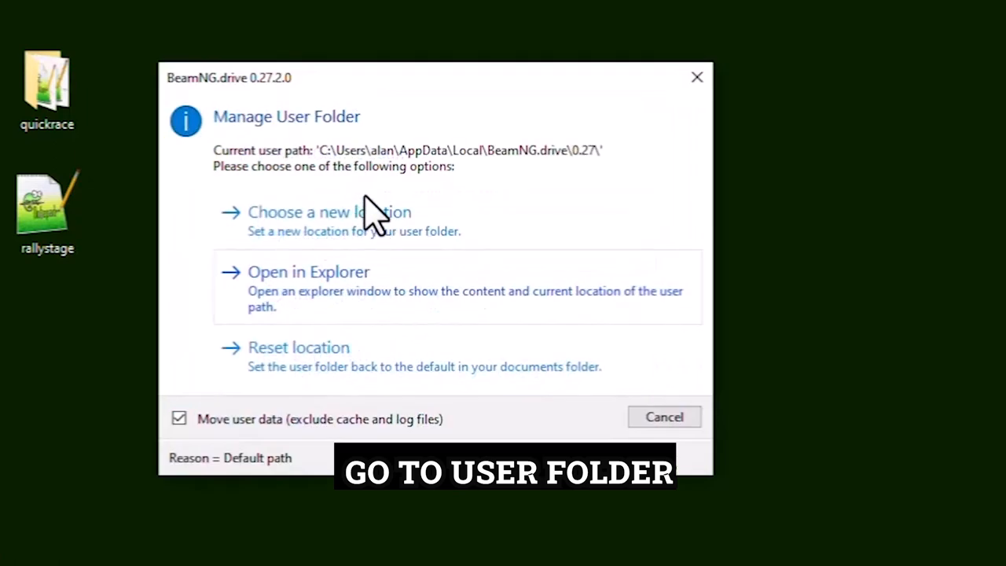
pyautogui.moveTo(380, 295)
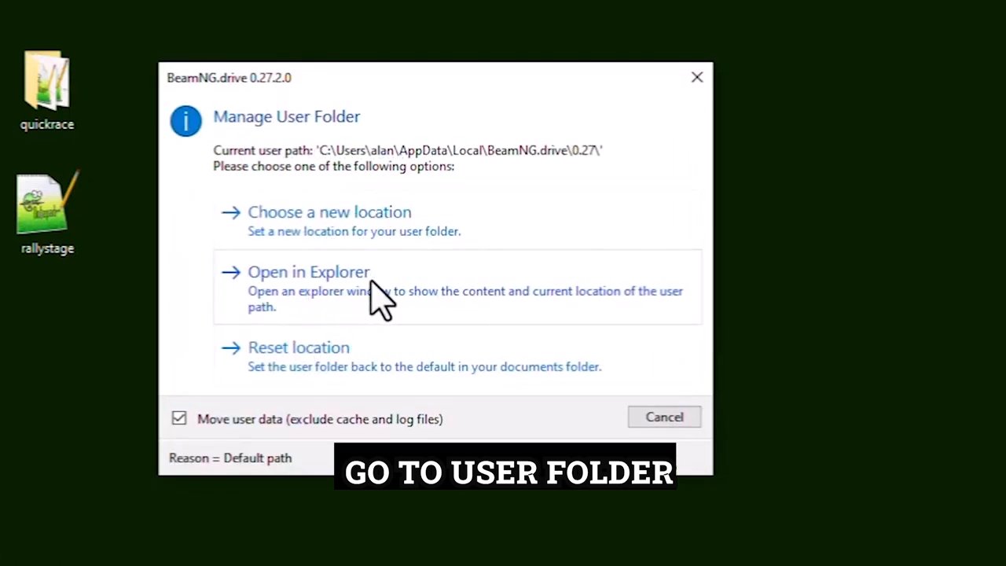
# Step: Open the user folder in Explorer and paste the rallystage JSON and prefab into the level folder
pyautogui.click(308, 270)
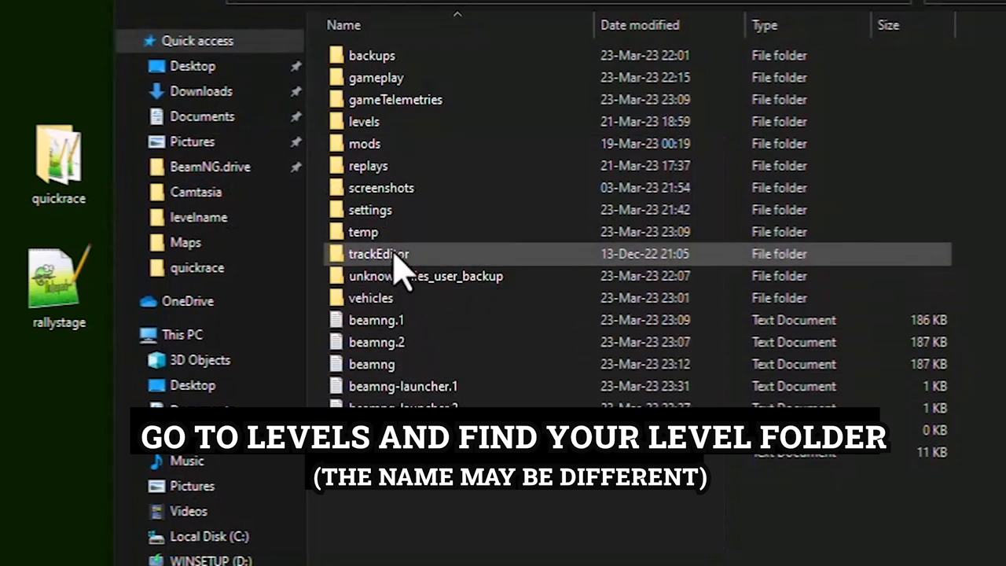
pyautogui.click(365, 121)
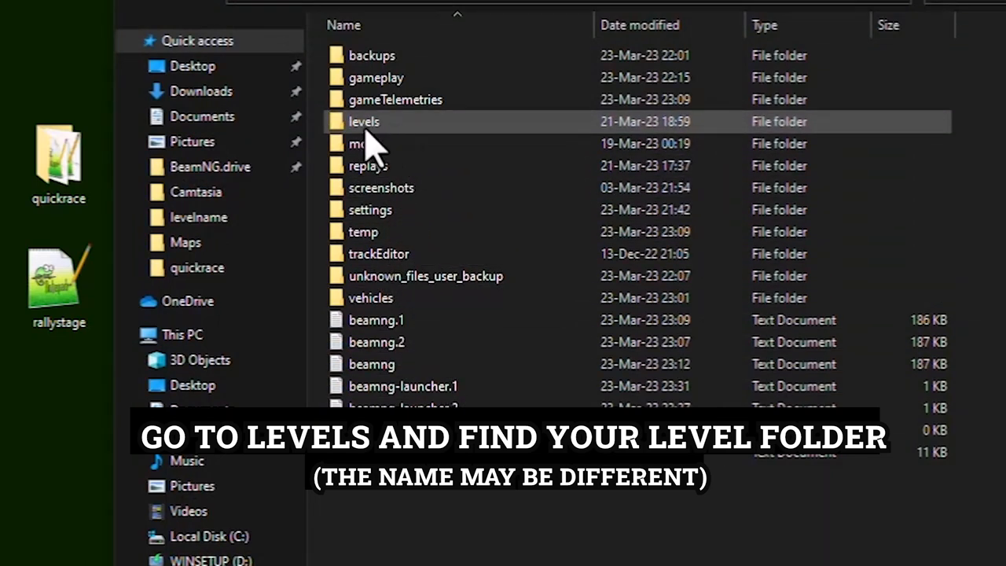
pyautogui.doubleClick(364, 121)
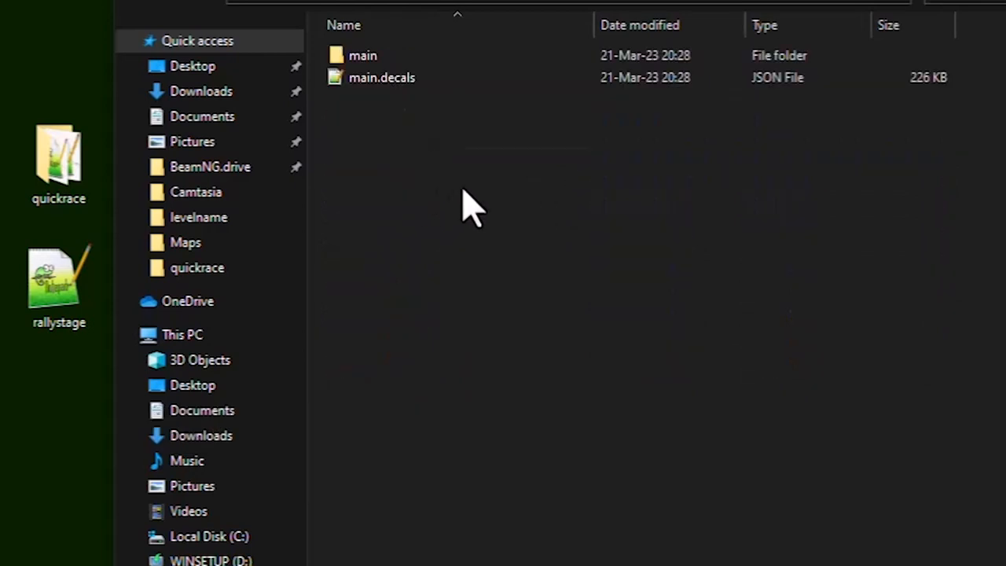
pyautogui.rightClick(472, 205)
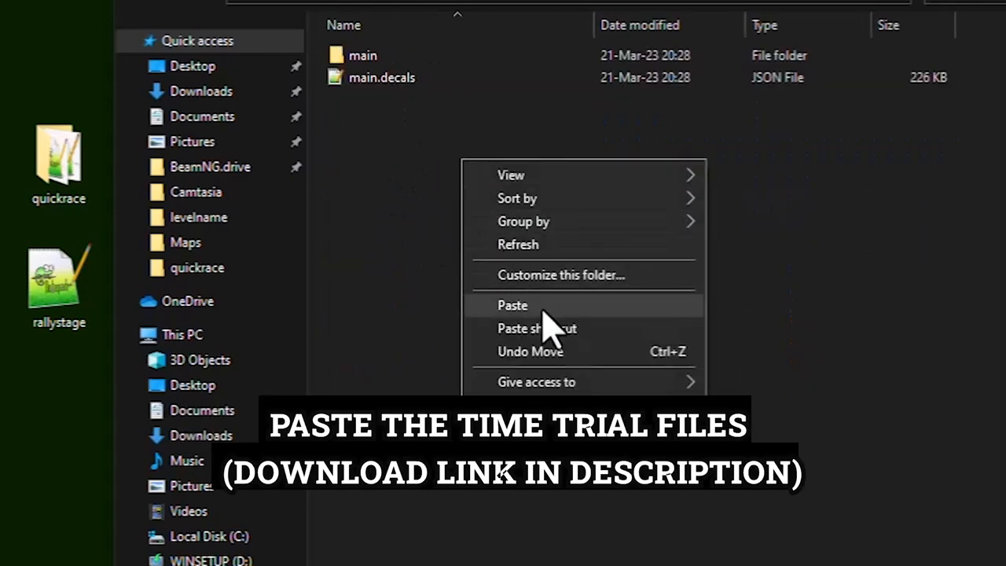
pyautogui.click(512, 305)
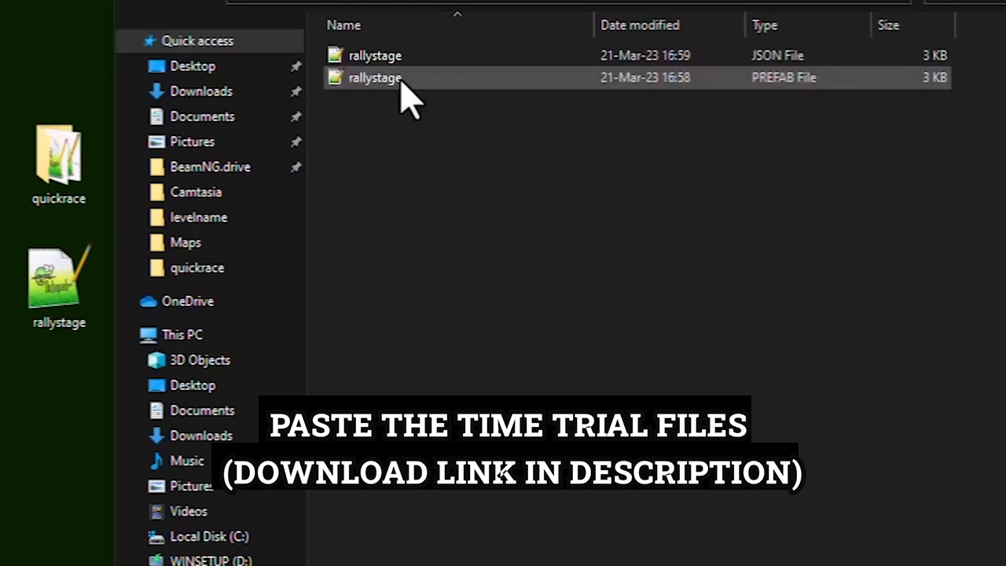
pyautogui.moveTo(144, 13)
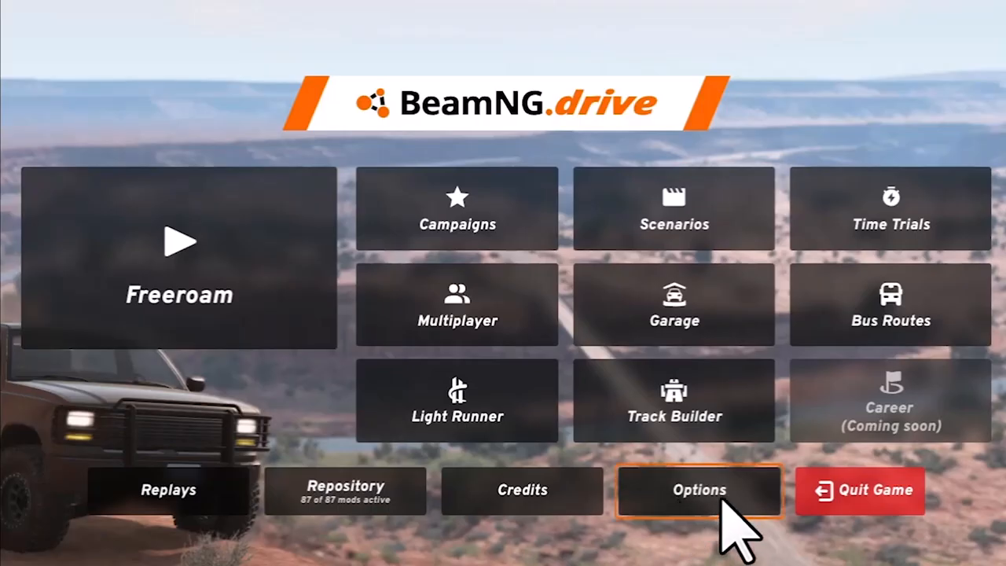
# Step: In Options > Controls, search 'move selection' and bind G to Move selection at camera
pyautogui.click(698, 490)
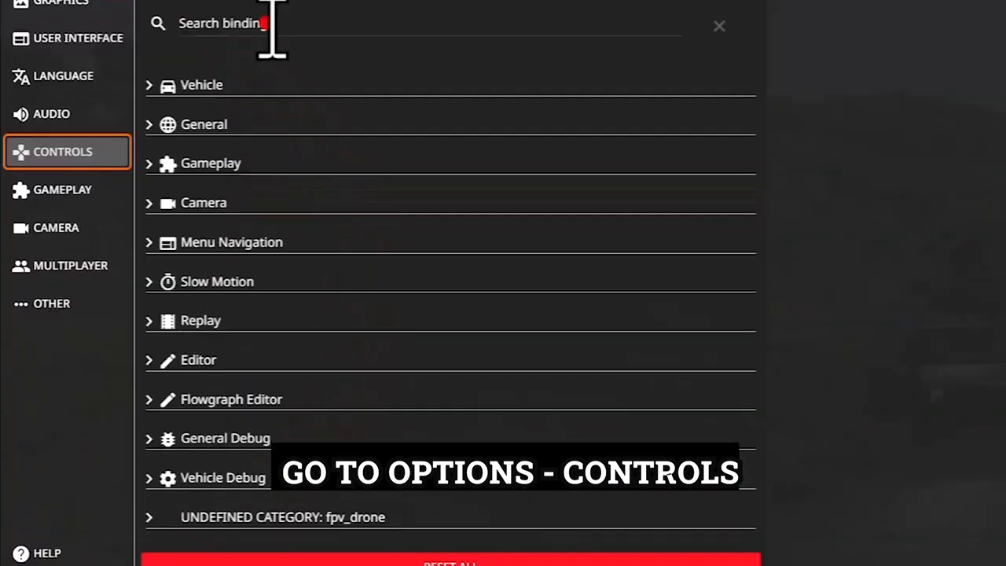
pyautogui.write('m')
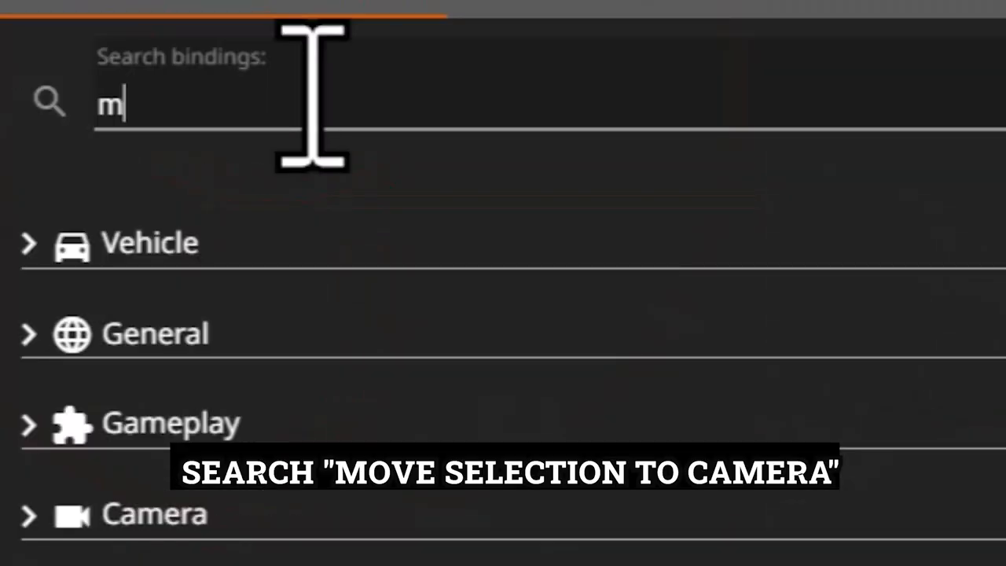
pyautogui.write('ove s')
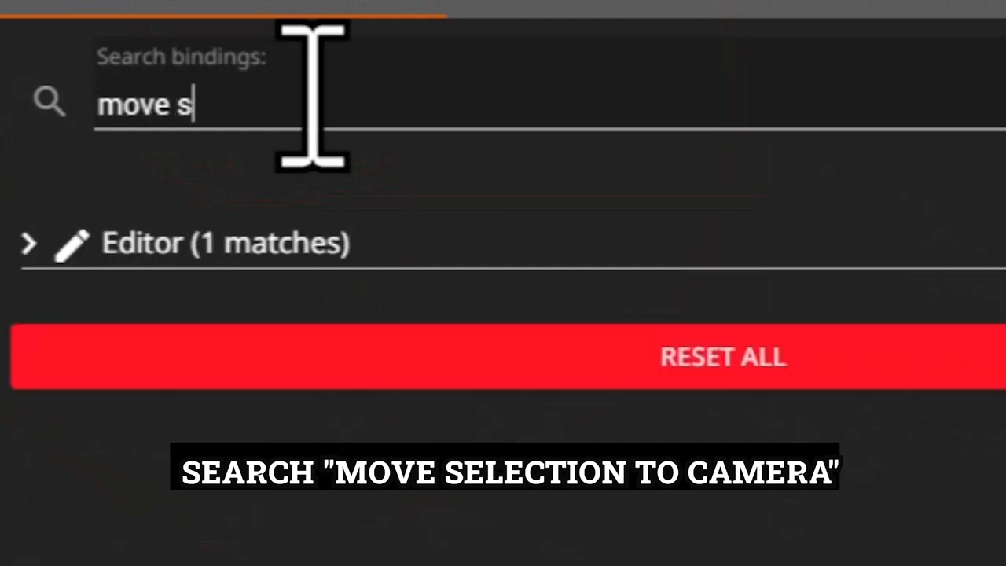
pyautogui.write('elec')
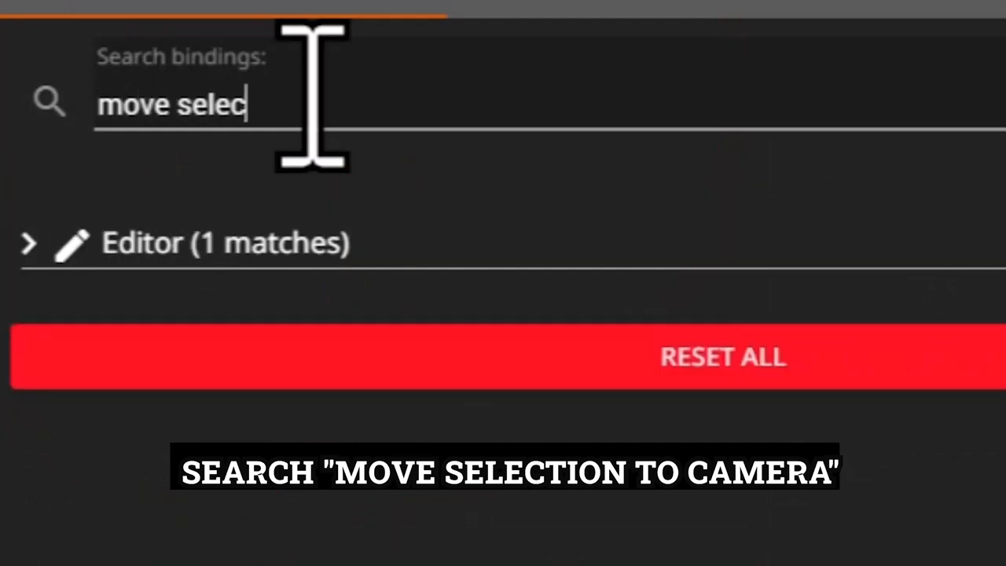
pyautogui.write('tion')
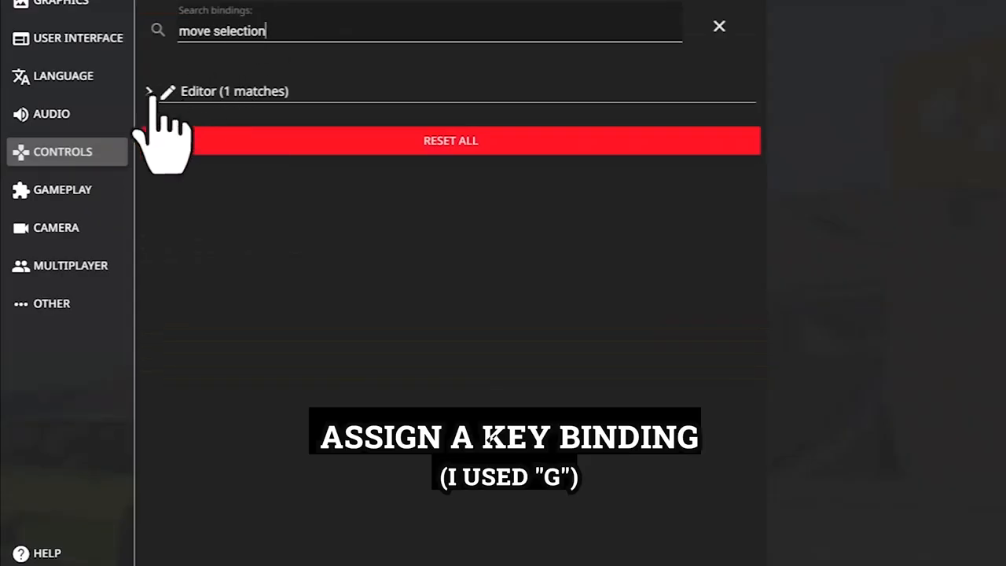
pyautogui.click(150, 90)
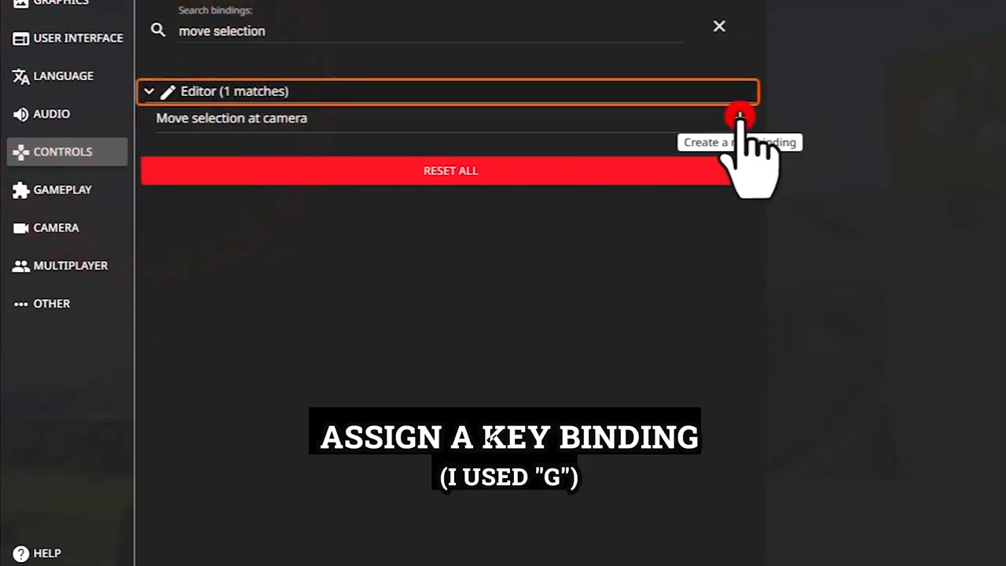
pyautogui.click(739, 117)
pyautogui.write('G')
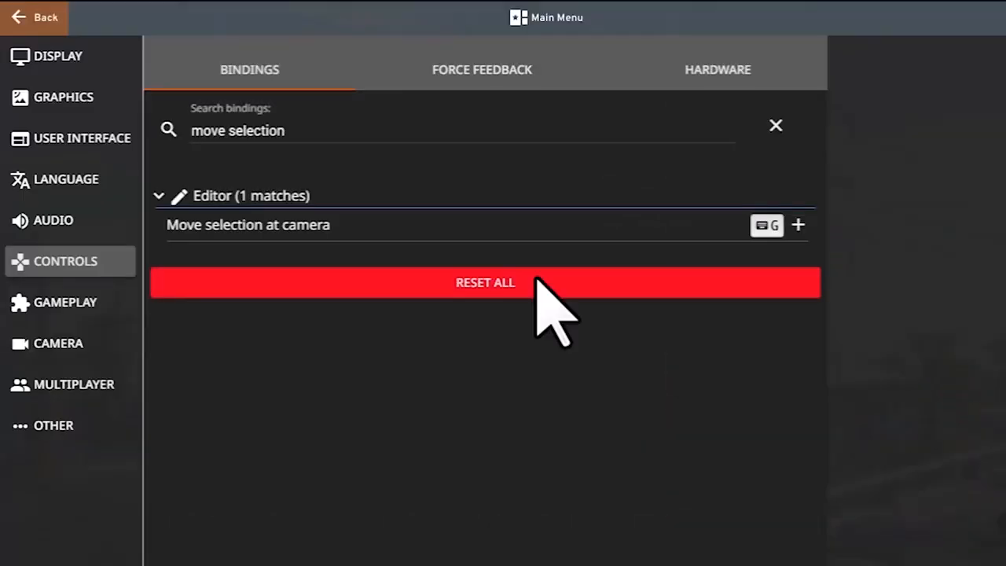
# Step: Return to the map in Free Roam and launch the World Editor
pyautogui.click(35, 18)
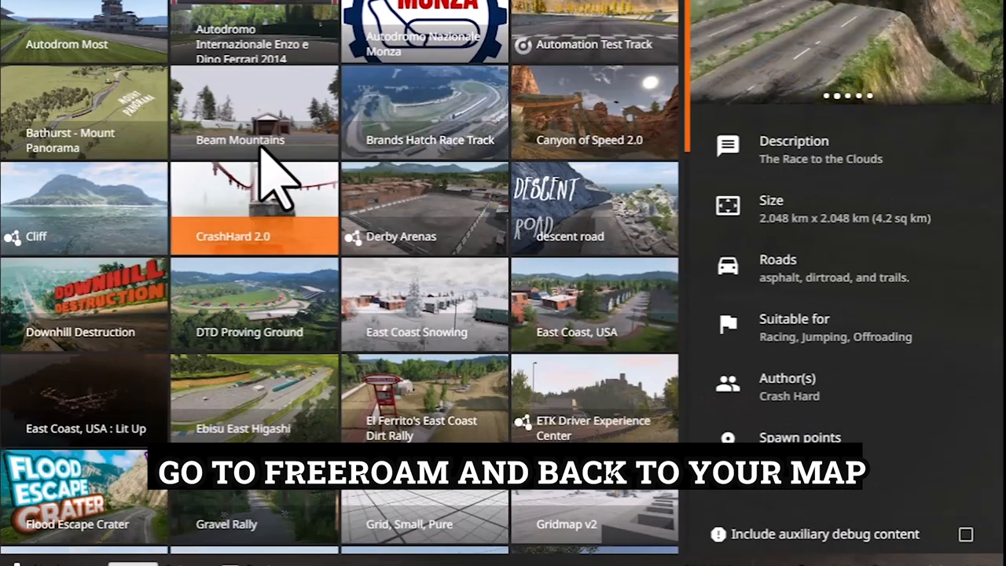
pyautogui.press('F11')
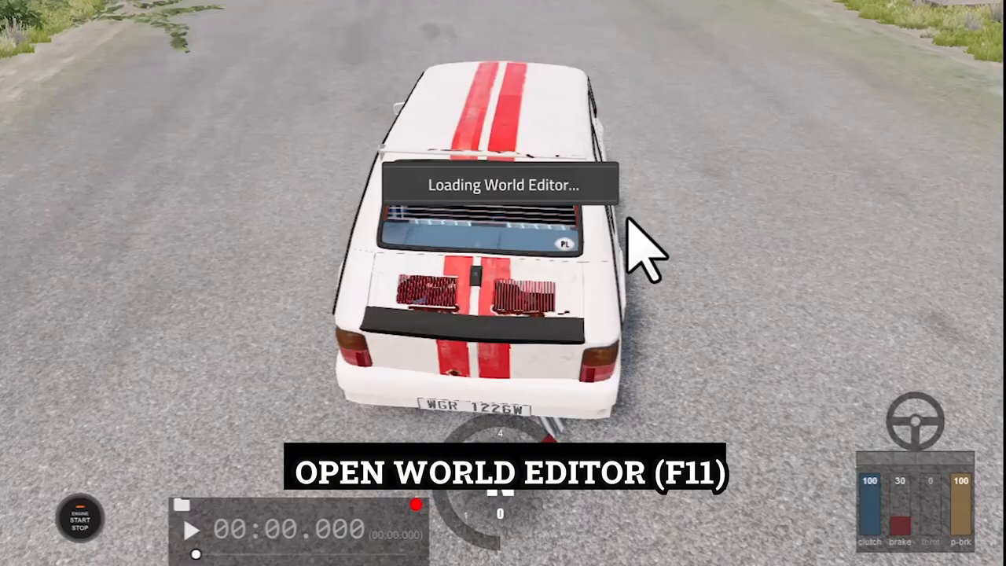
# Step: In the Asset Browser's industrial > quickrace folder, spawn the rallystage prefab into the scene
pyautogui.click(239, 19)
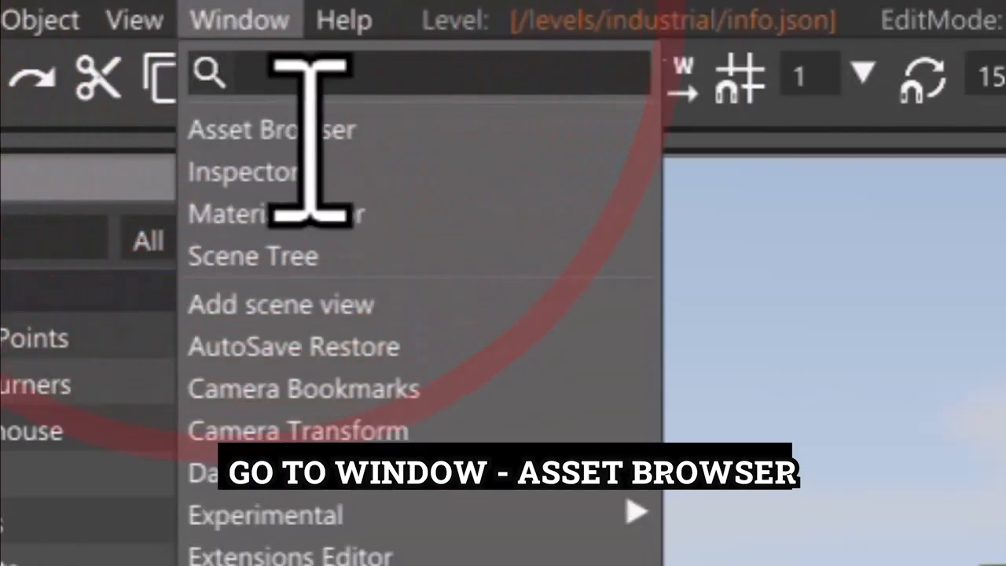
pyautogui.moveTo(270, 129)
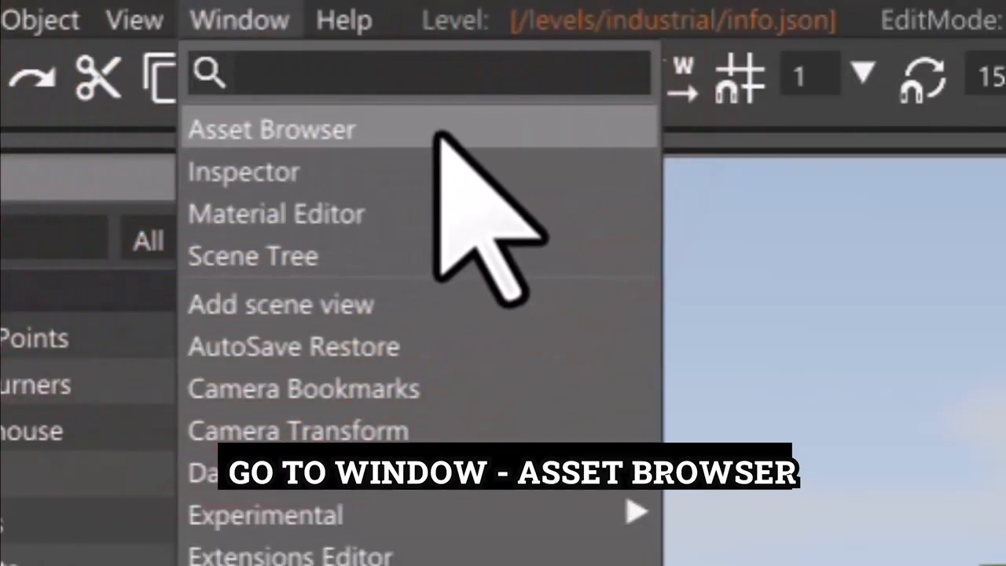
pyautogui.click(270, 128)
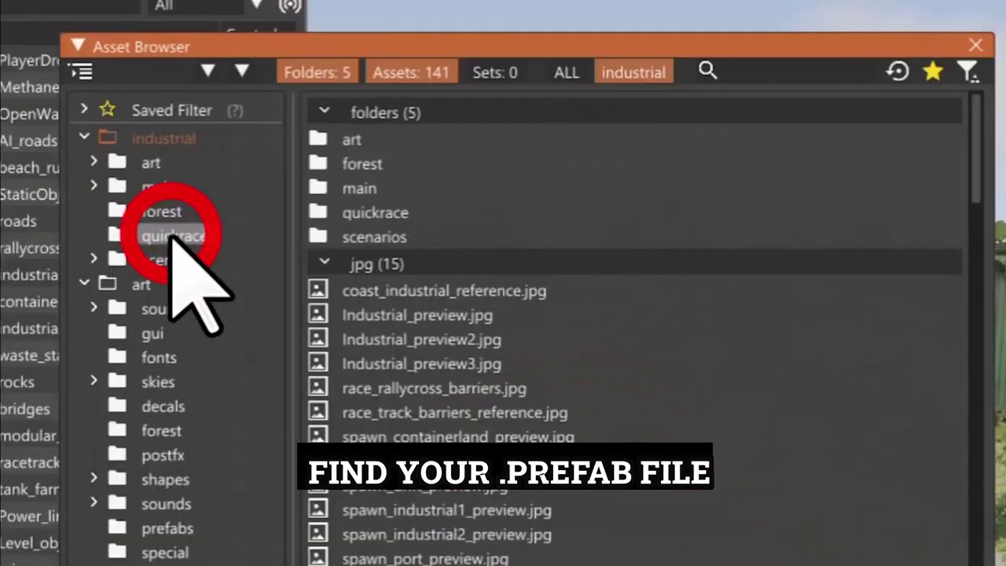
pyautogui.click(173, 235)
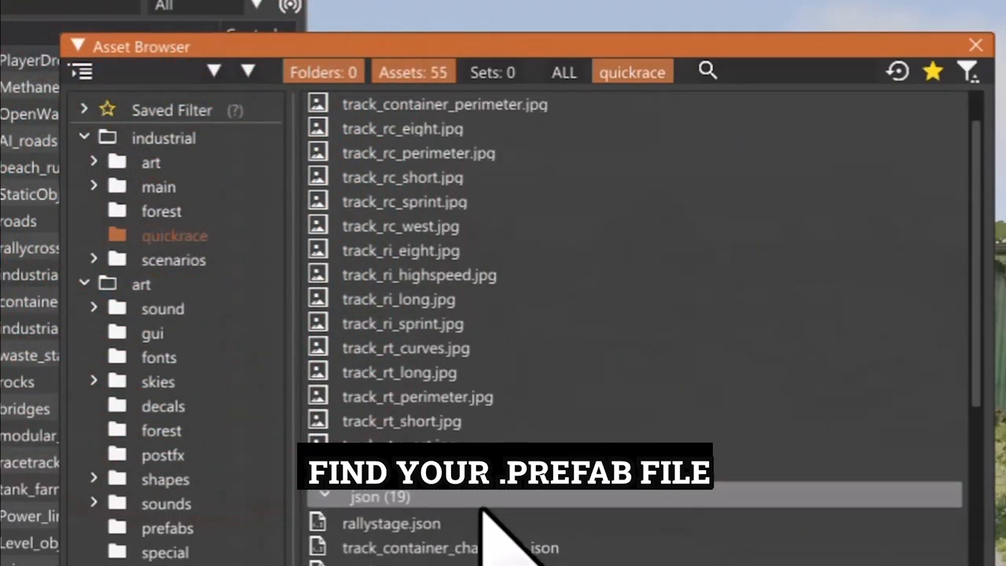
pyautogui.scroll(-3)
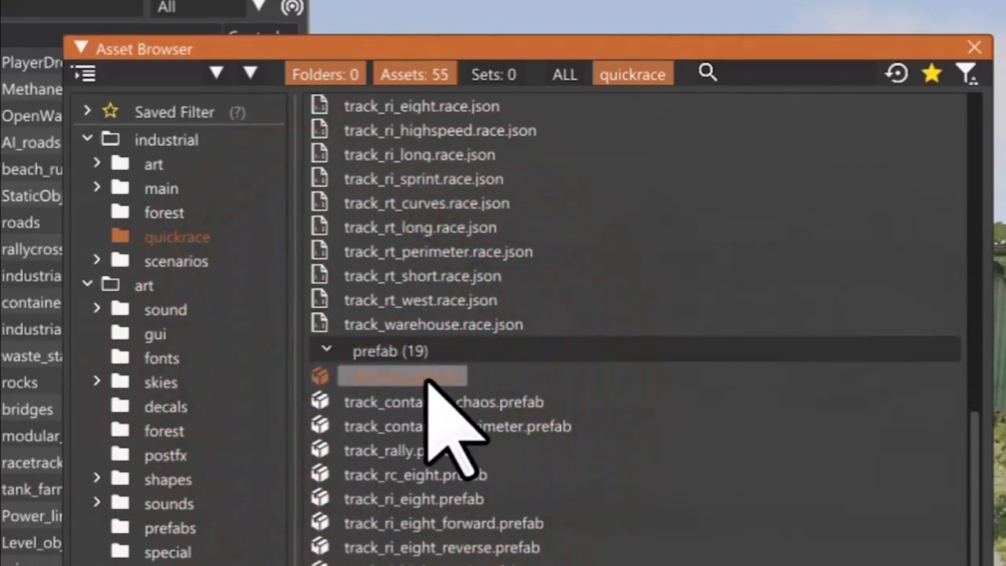
pyautogui.rightClick(402, 376)
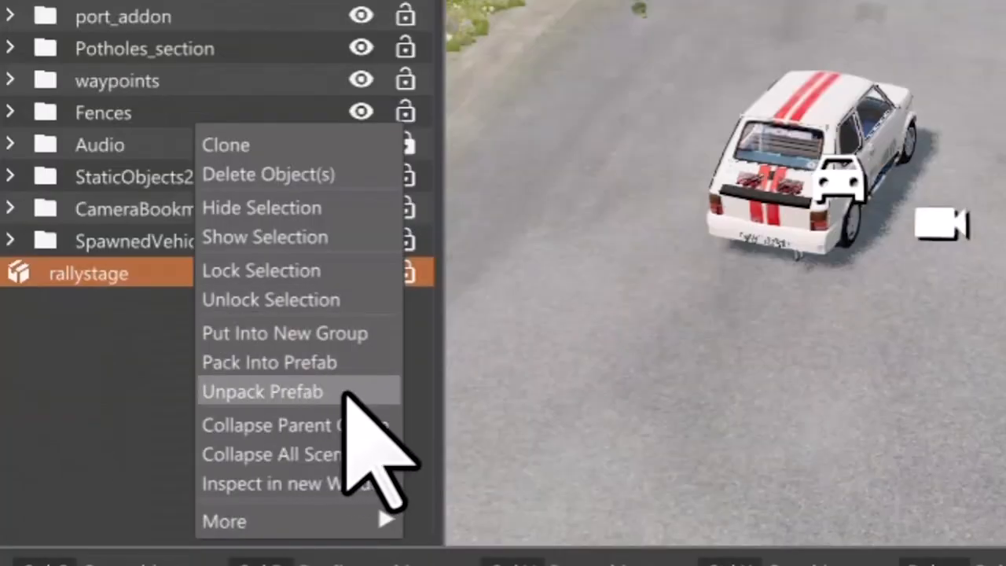
# Step: Unpack the rallystage prefab and move its spawn point to the camera position
pyautogui.click(262, 392)
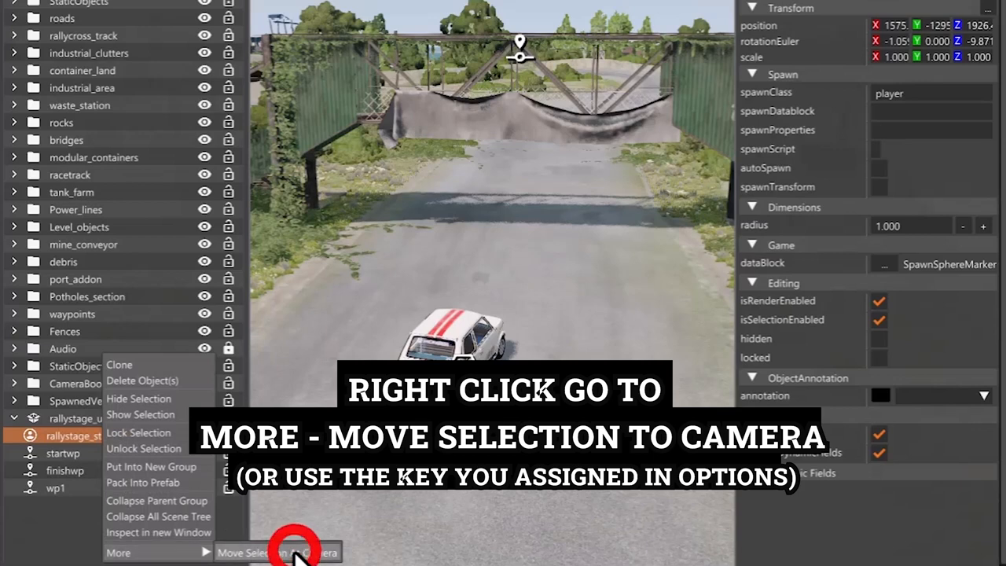
pyautogui.click(280, 552)
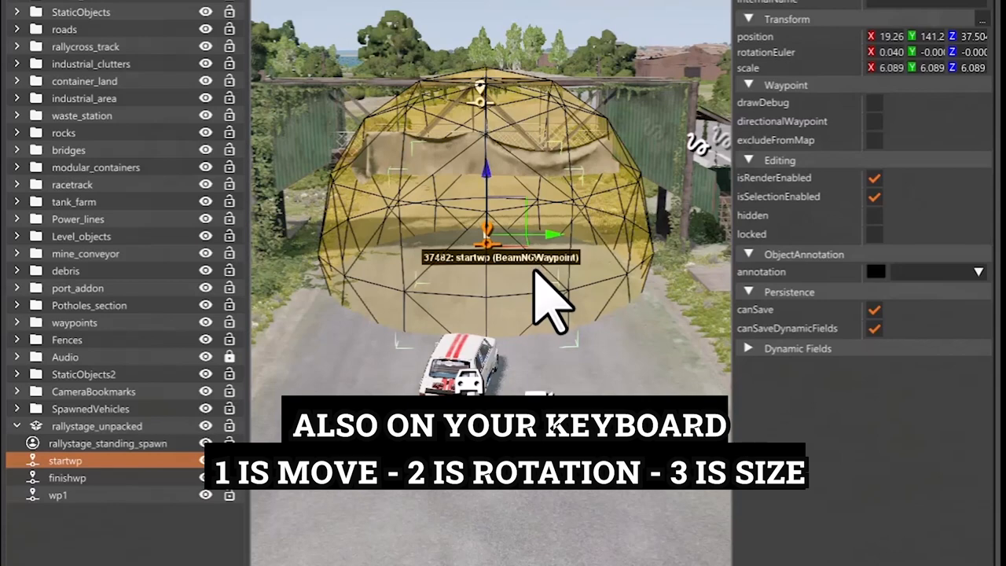
# Step: Scale the start waypoint sphere so it spans the road at the stage start
pyautogui.press('3')
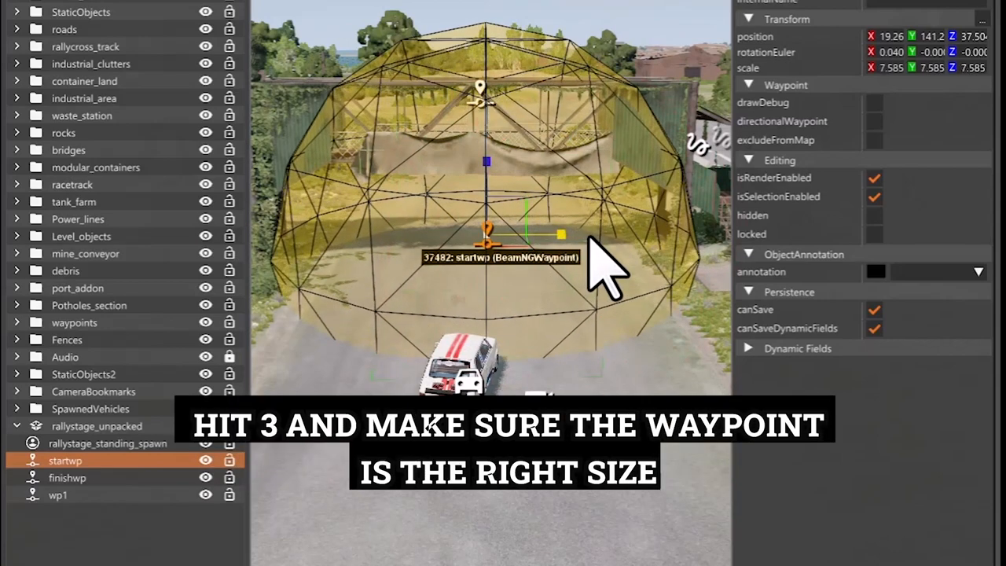
pyautogui.press('3')
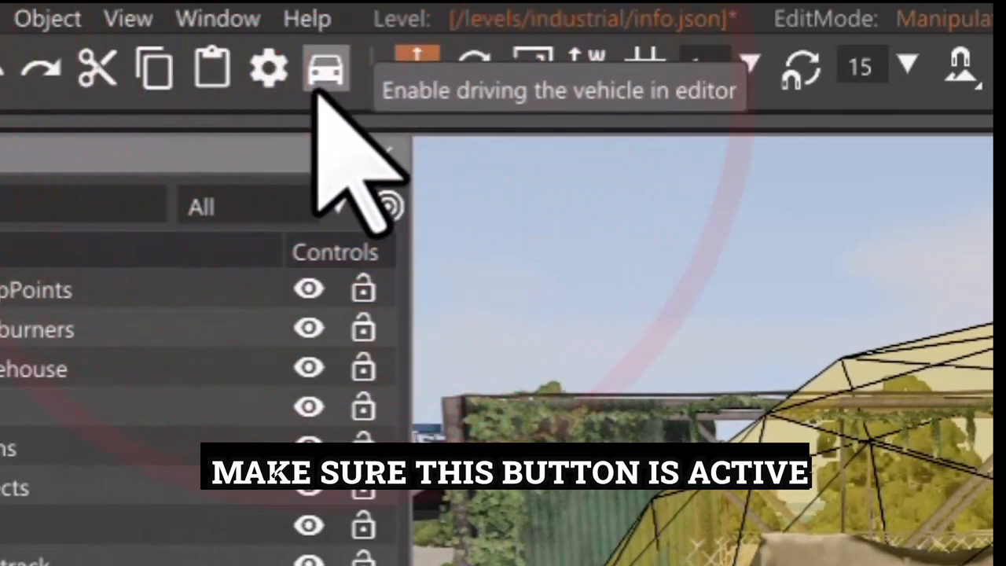
# Step: Enable driving the vehicle inside the editor to drive along the stage
pyautogui.click(325, 66)
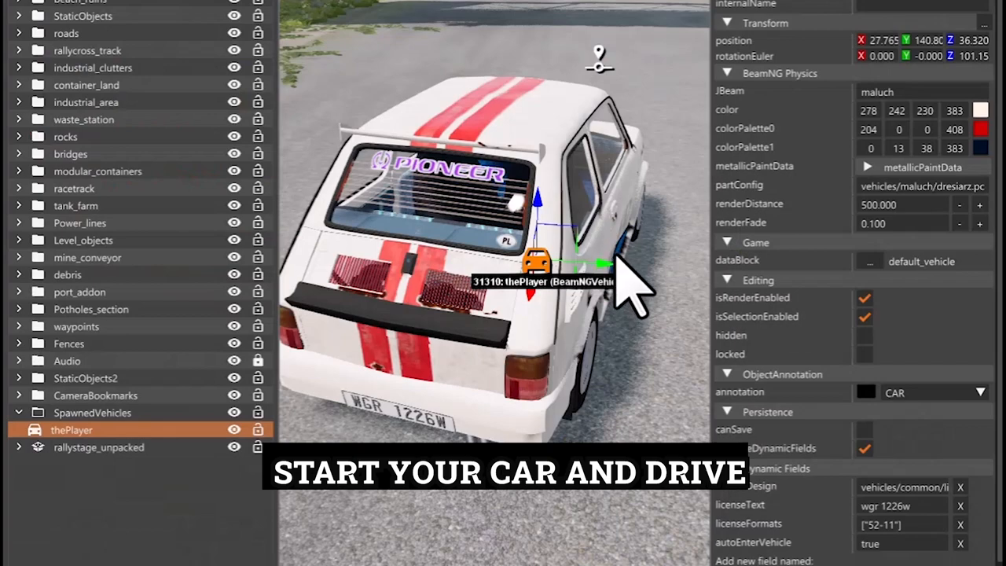
pyautogui.moveTo(636, 279)
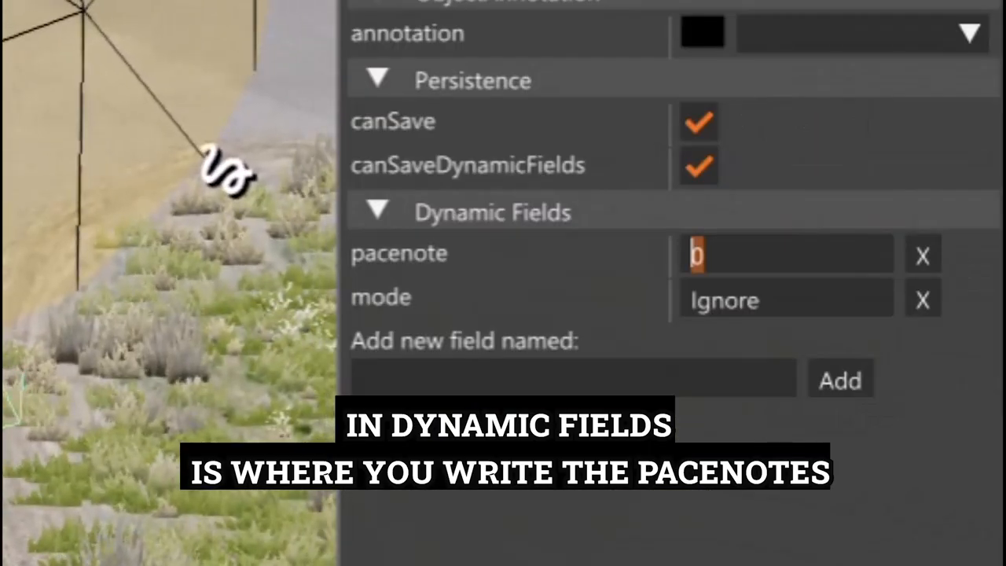
# Step: Enter '5 right' as wp1's pacenote in the Inspector's Dynamic Fields
pyautogui.write('5 ri')
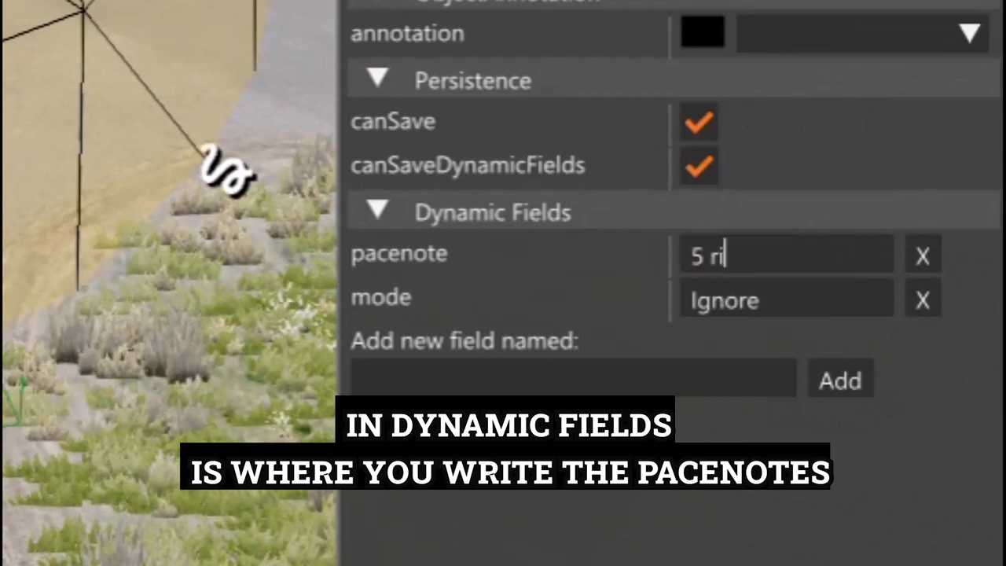
pyautogui.write('ght')
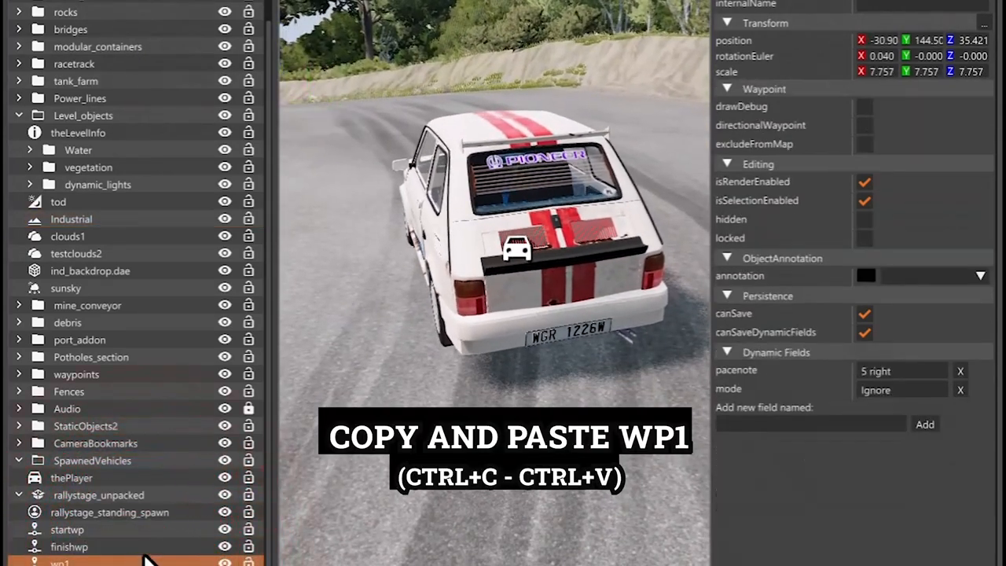
# Step: Duplicate wp1 into a new waypoint and give it a 'left' pacenote
pyautogui.click(59, 561)
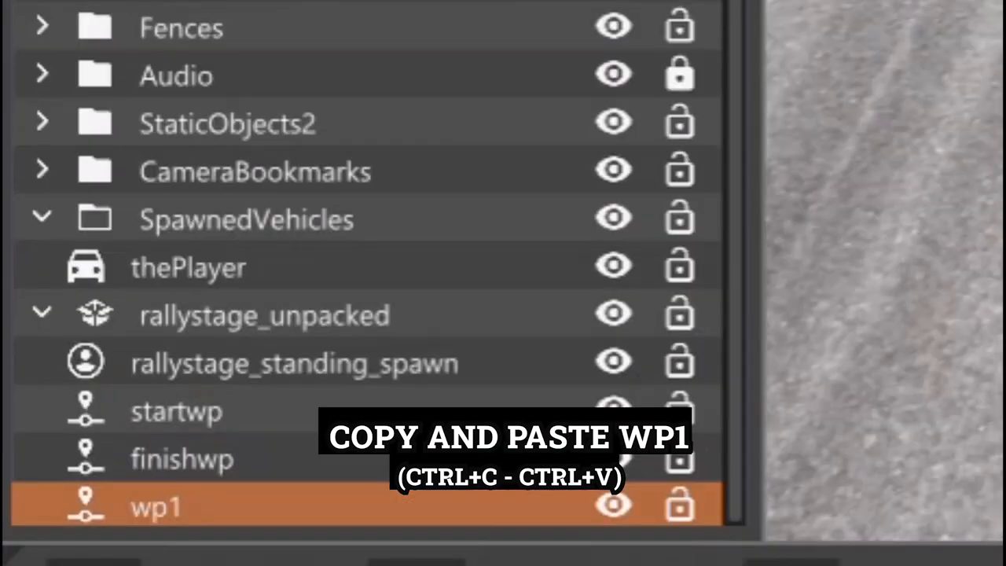
pyautogui.press('ctrl+v')
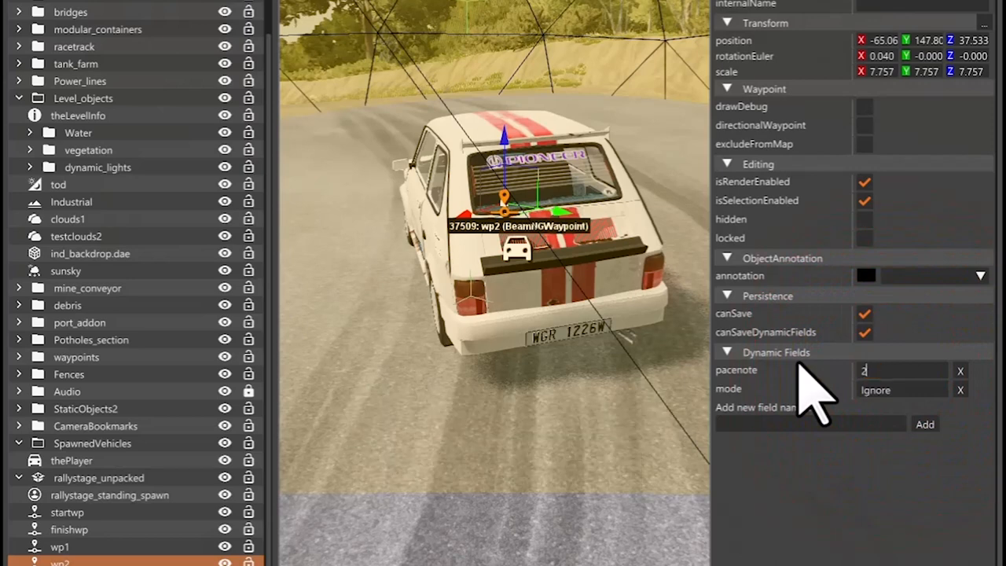
pyautogui.write('left')
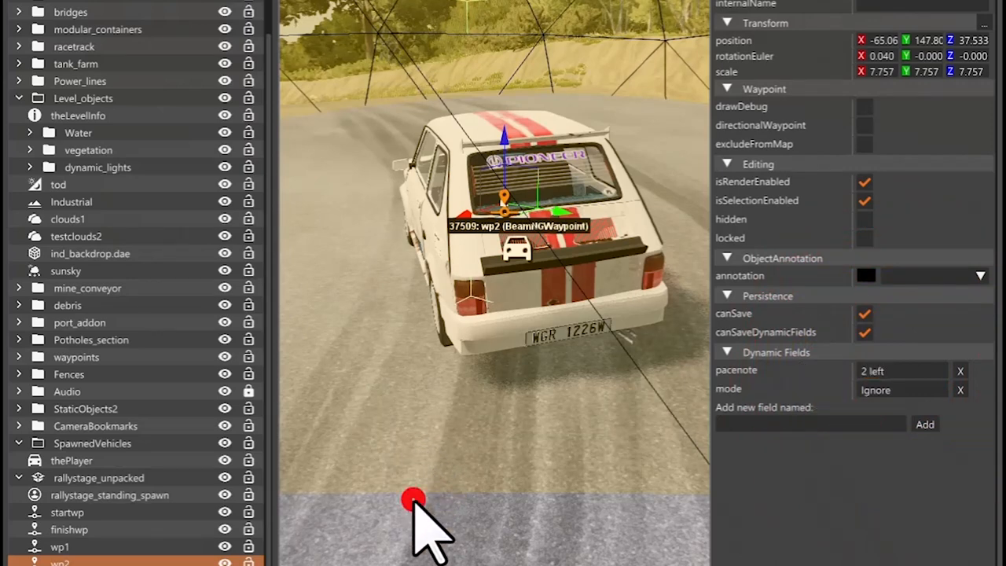
pyautogui.click(71, 202)
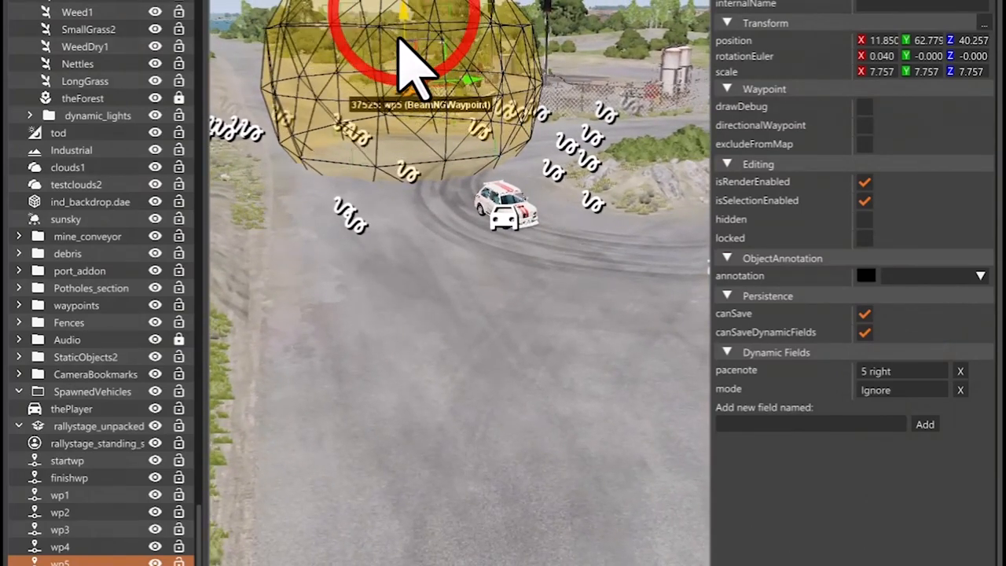
# Step: Move the next copied waypoint onto its corner and set its pacenote to 'hairpin left'
pyautogui.moveTo(417, 71); pyautogui.dragTo(436, 142)
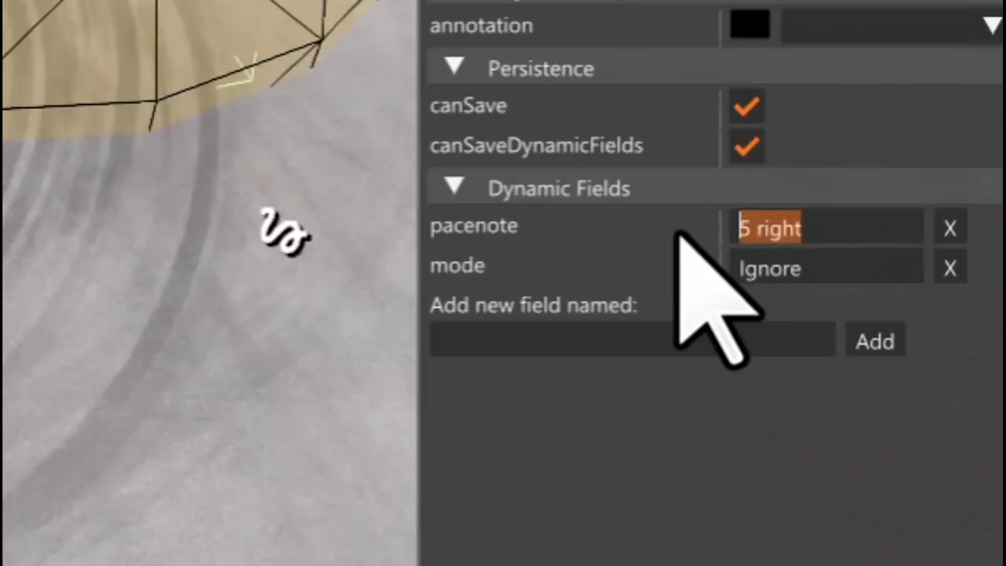
pyautogui.write('hairpin')
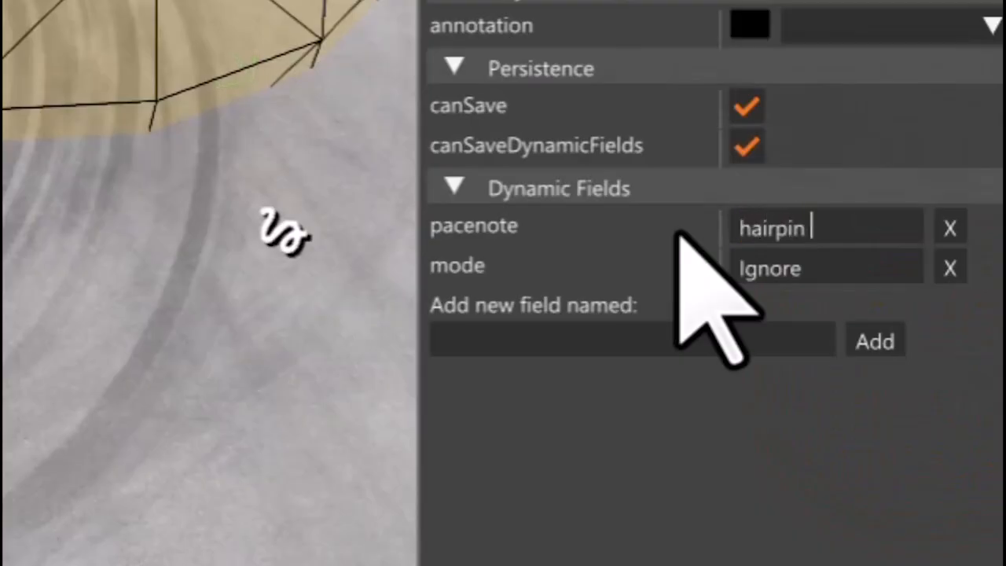
pyautogui.write('left')
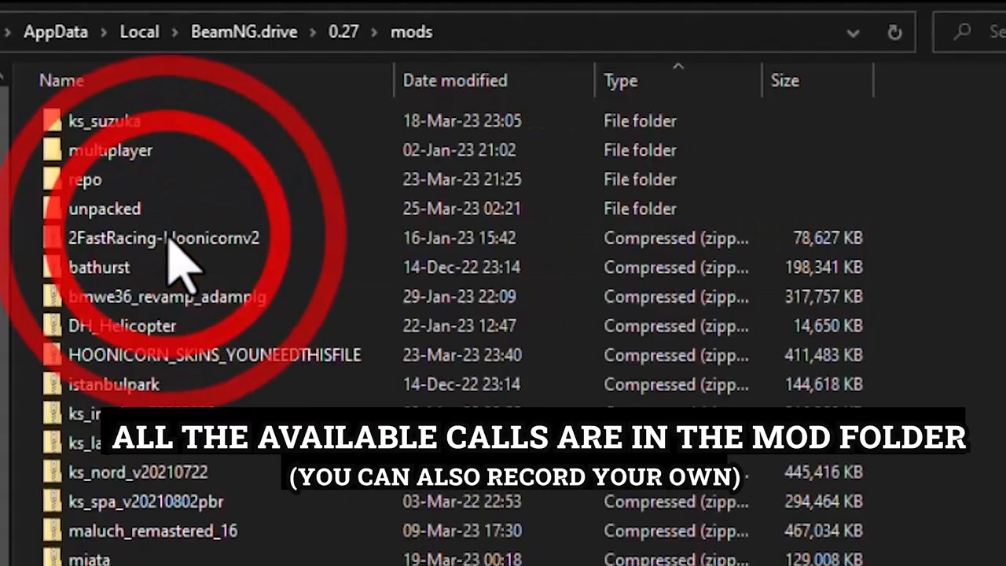
# Step: Navigate unpacked > pacenoteDirector > art > sound > pacenotes and browse the call audio files
pyautogui.click(165, 208)
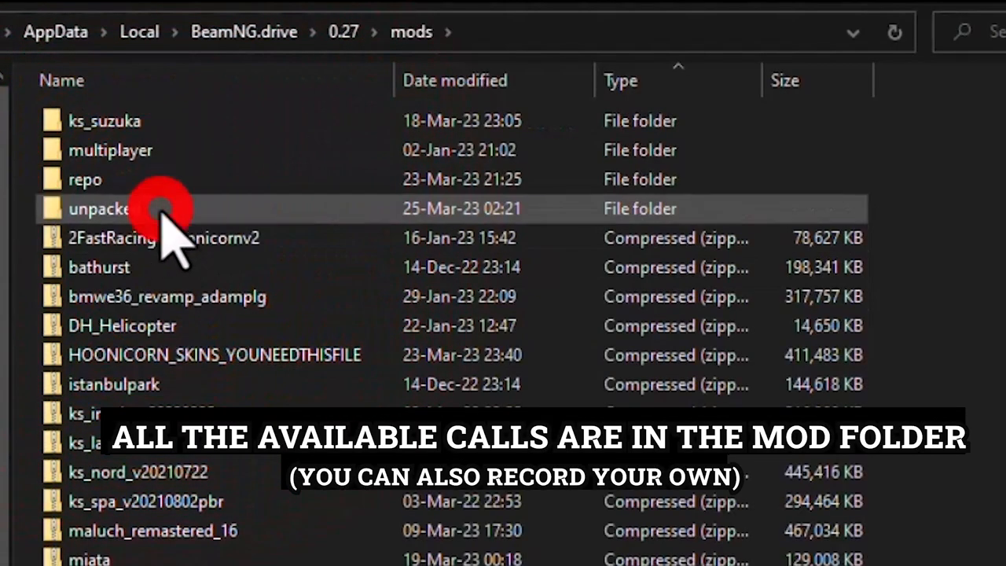
pyautogui.doubleClick(98, 207)
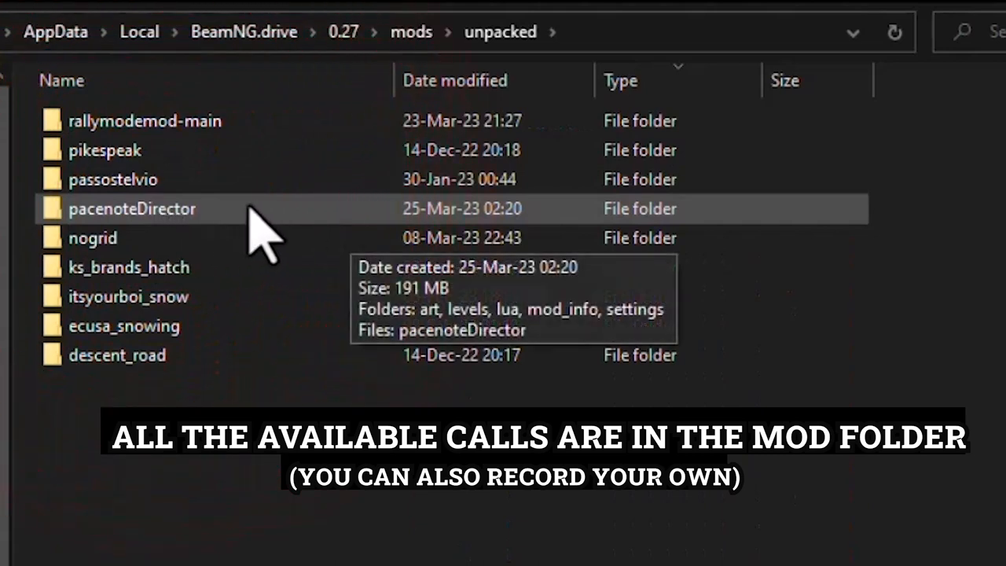
pyautogui.doubleClick(132, 207)
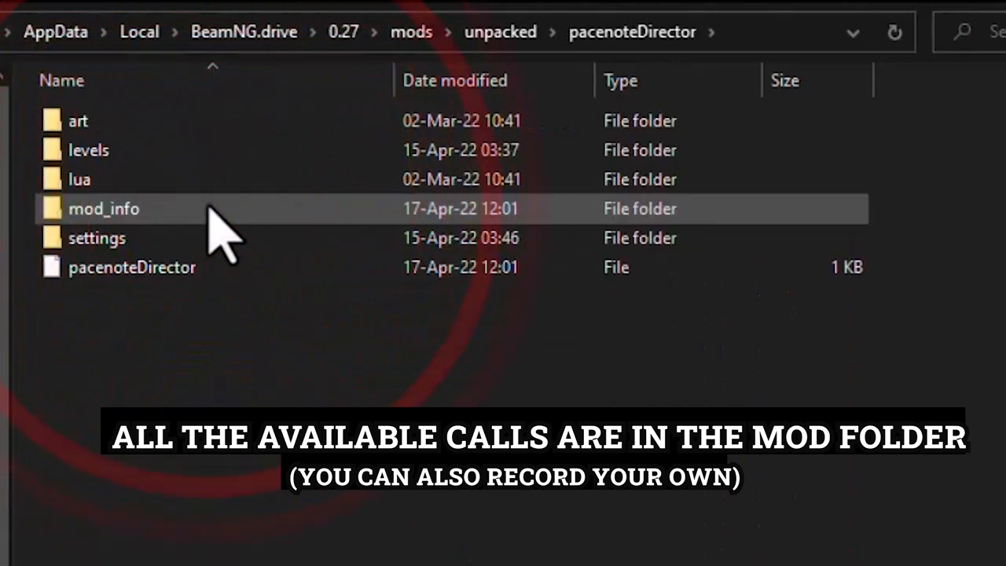
pyautogui.doubleClick(104, 208)
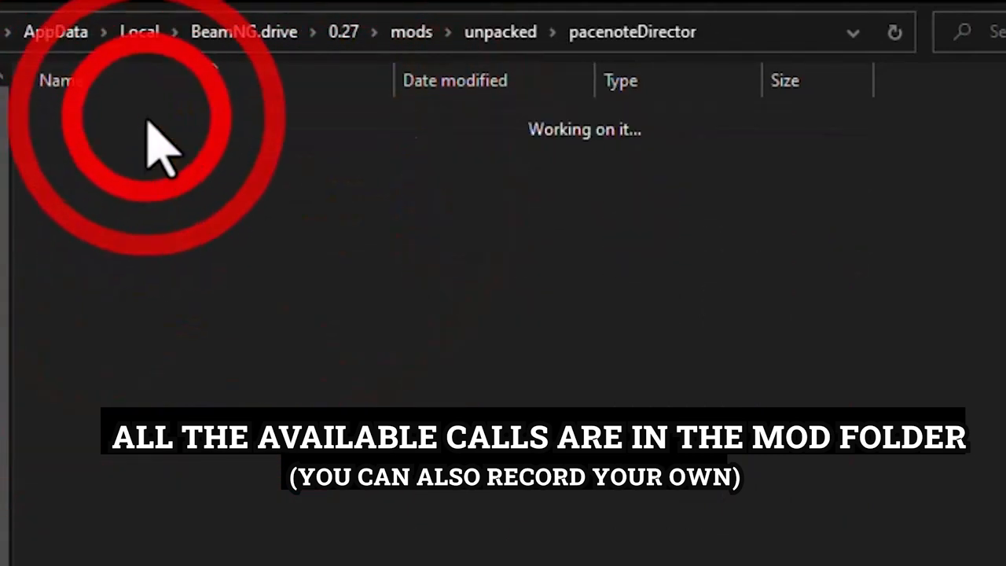
pyautogui.doubleClick(102, 119)
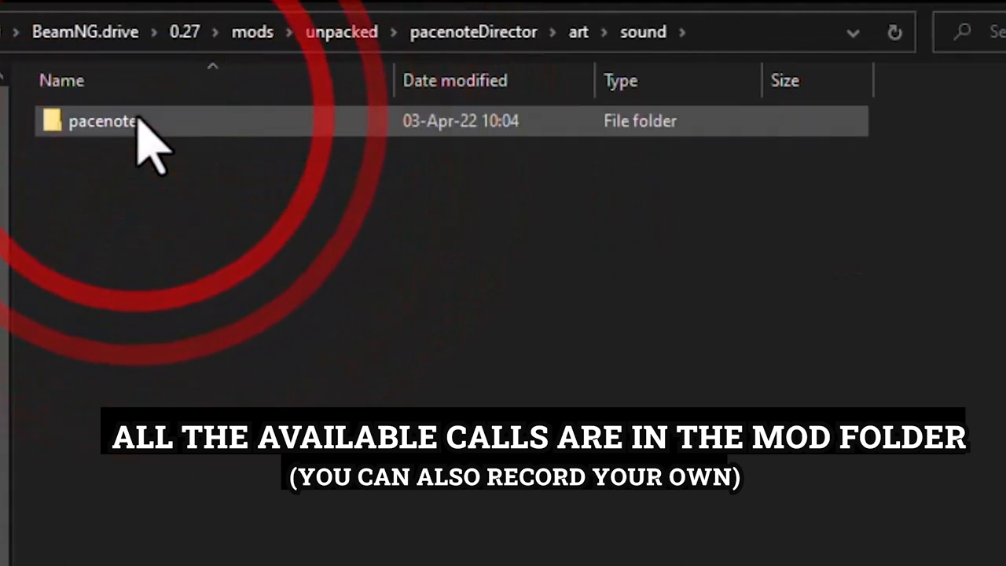
pyautogui.doubleClick(102, 119)
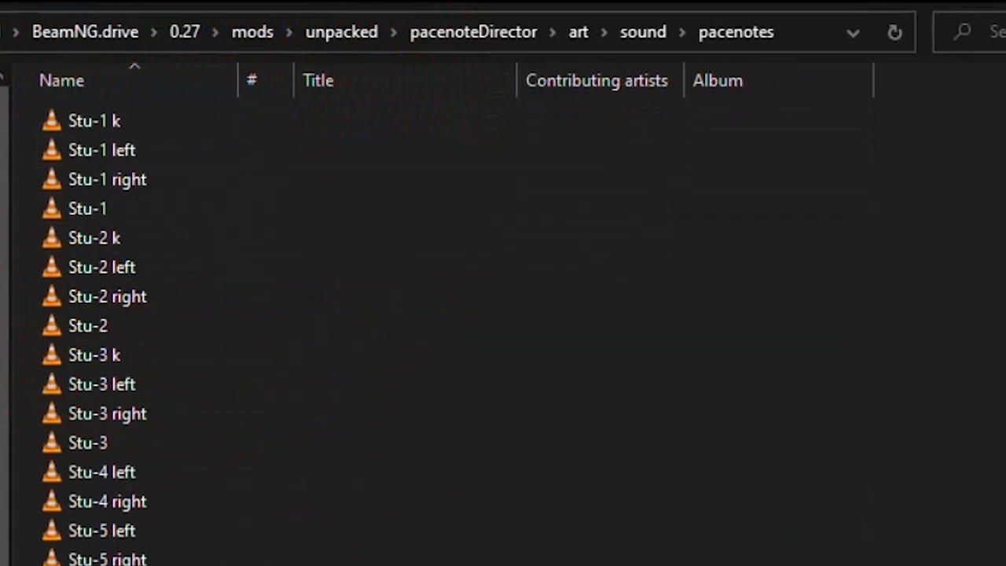
pyautogui.scroll(-3)
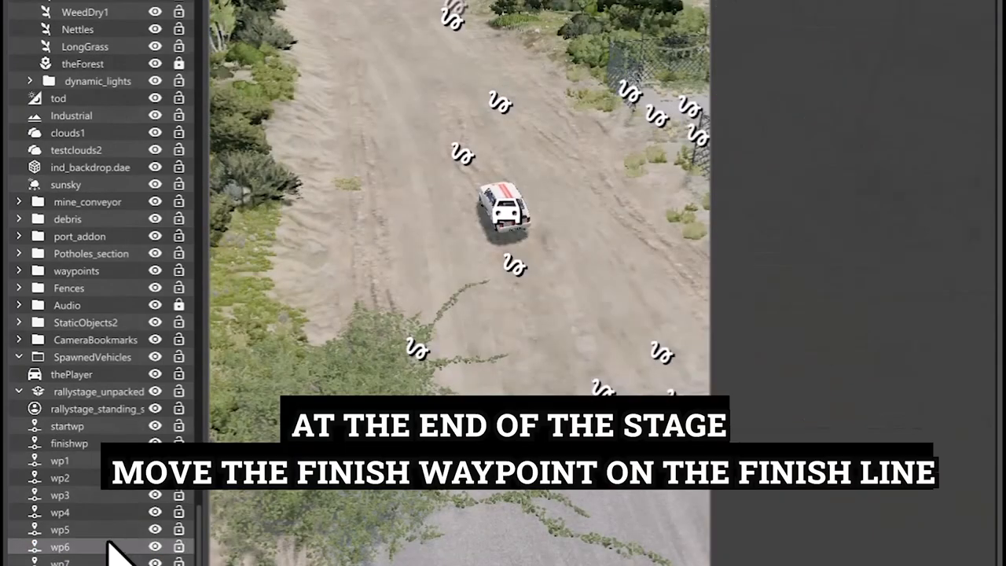
# Step: Select the finishwp waypoint and bring up its context options for placing on the finish line
pyautogui.click(69, 443)
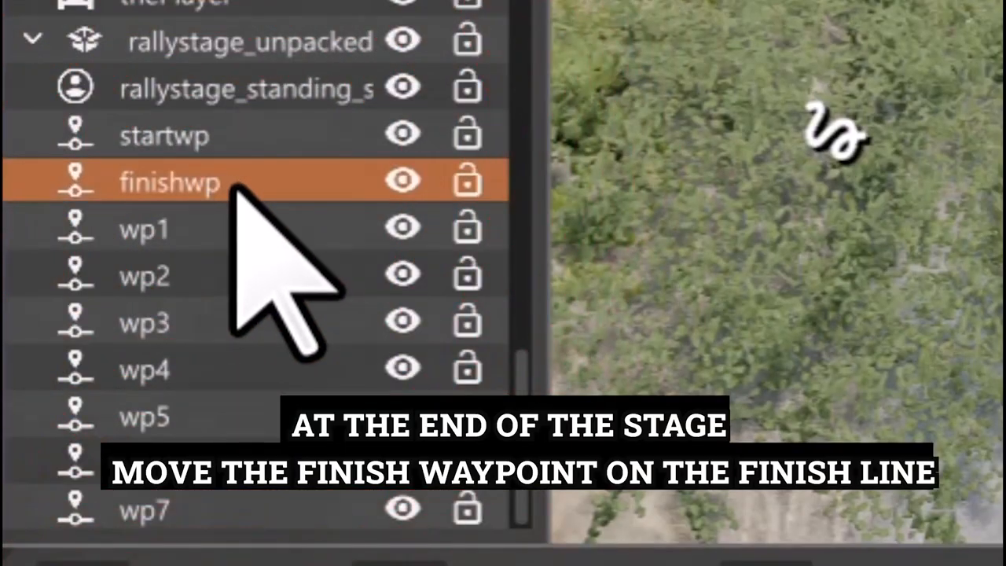
pyautogui.rightClick(169, 180)
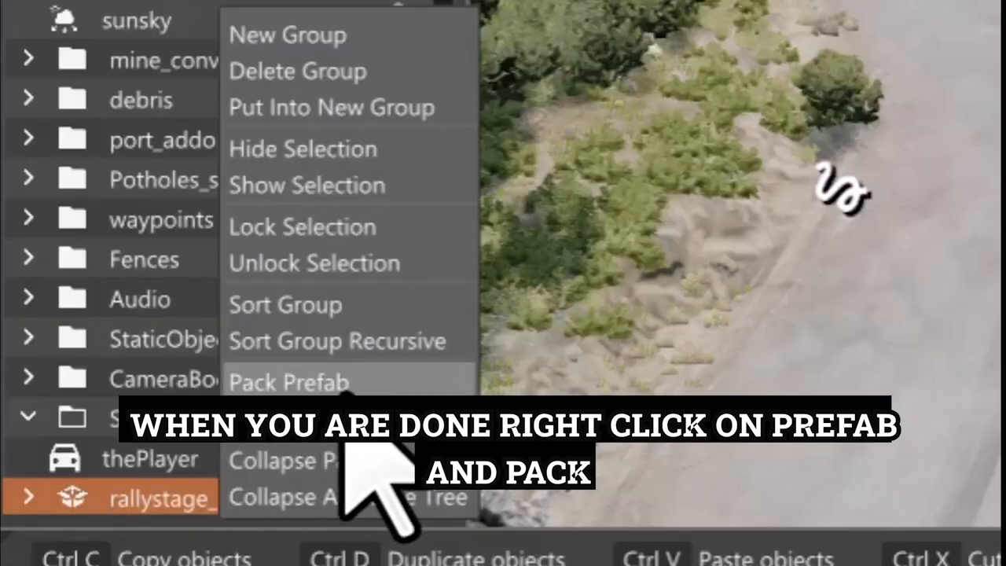
pyautogui.moveTo(338, 382)
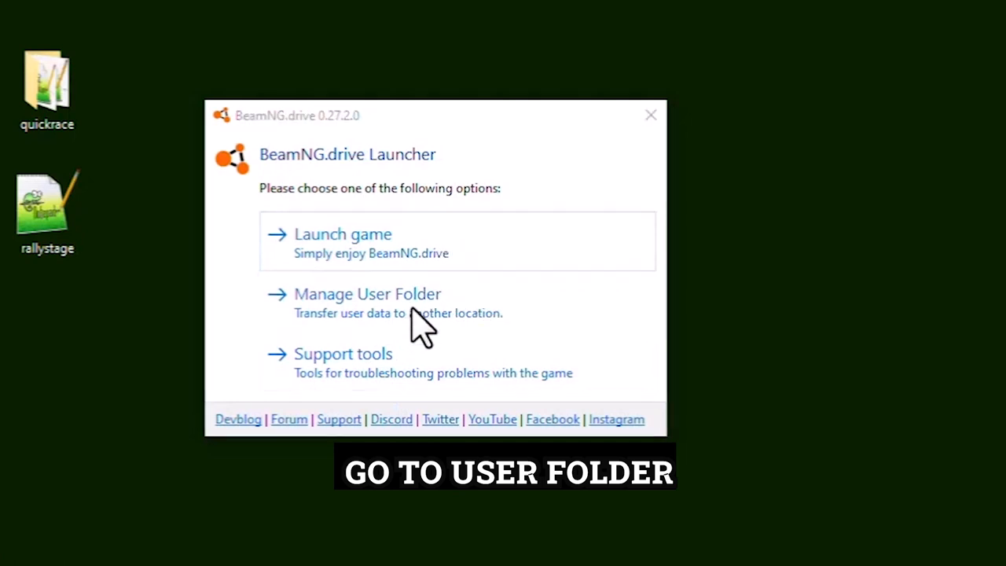
# Step: Show the user folder via Manage User Folder and rename rallystage.lua to tutorial
pyautogui.click(368, 293)
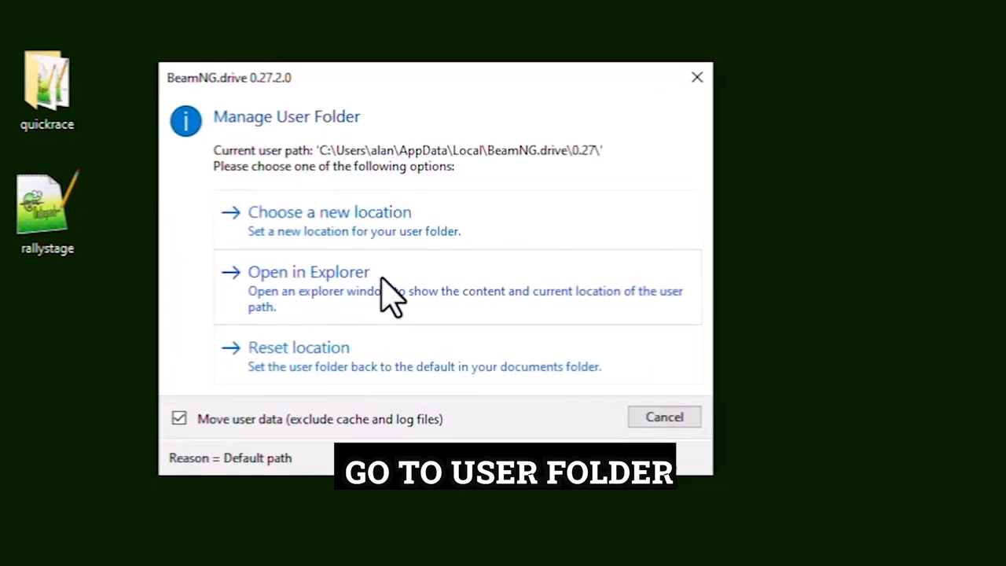
pyautogui.click(307, 270)
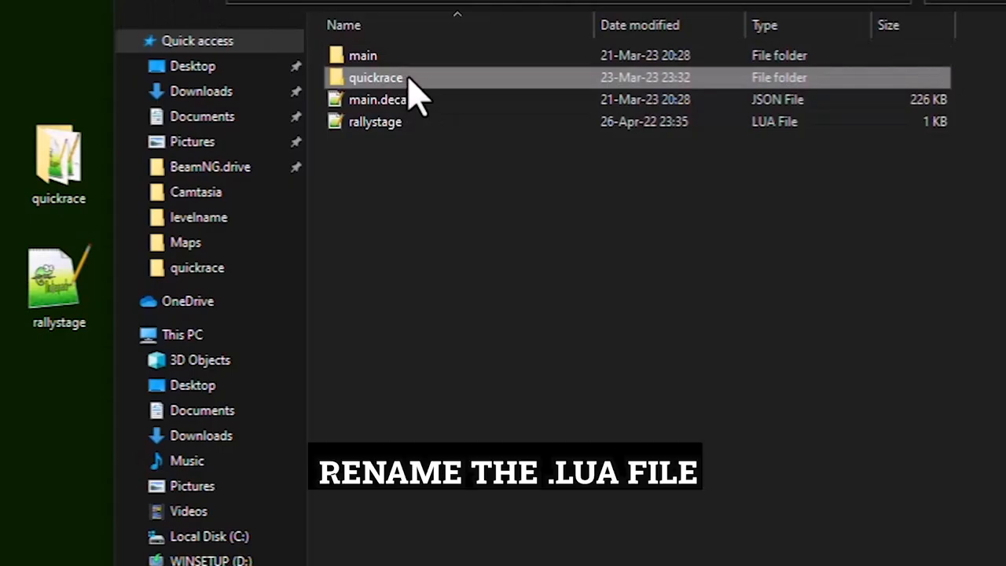
pyautogui.moveTo(374, 121)
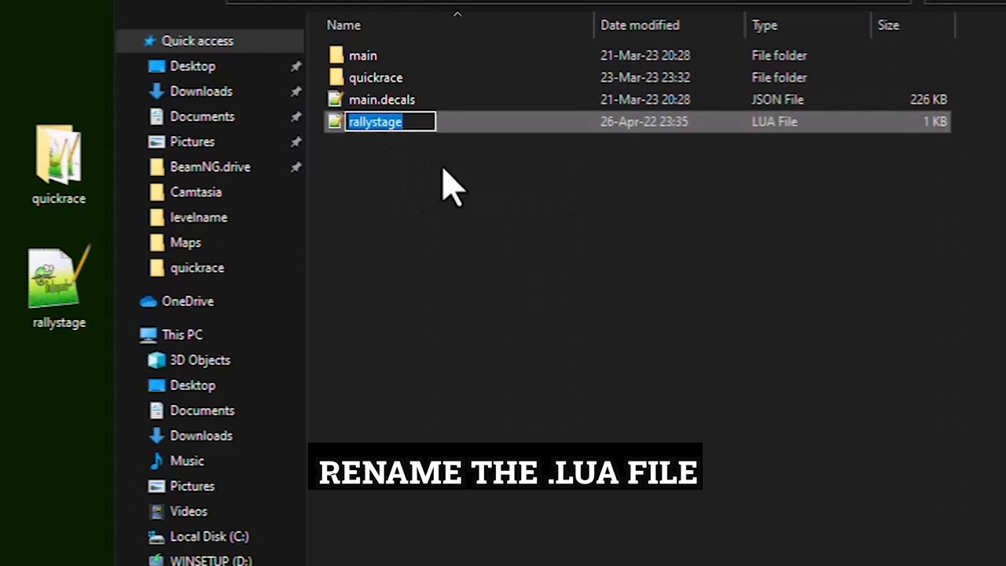
pyautogui.write('tut')
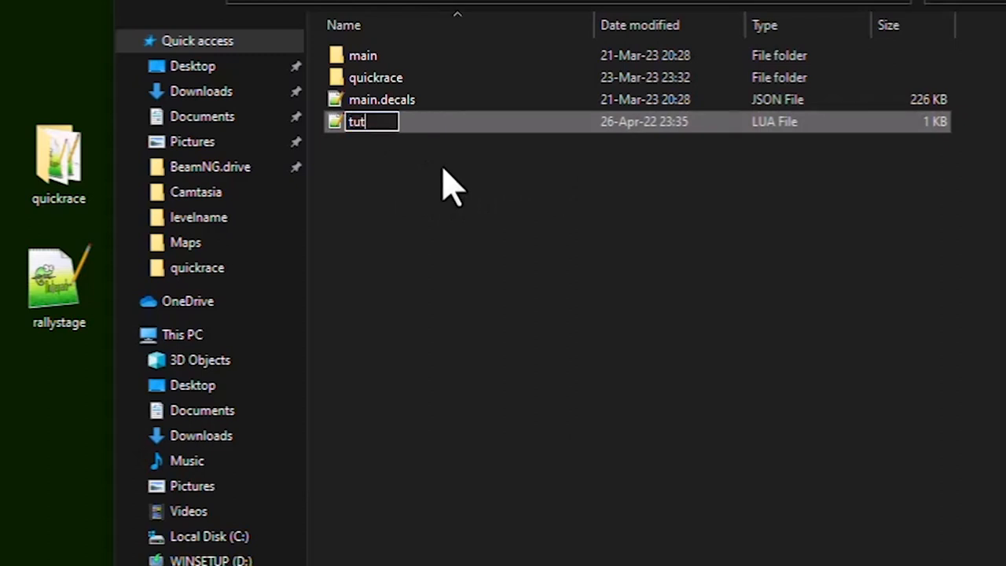
pyautogui.write('orial')
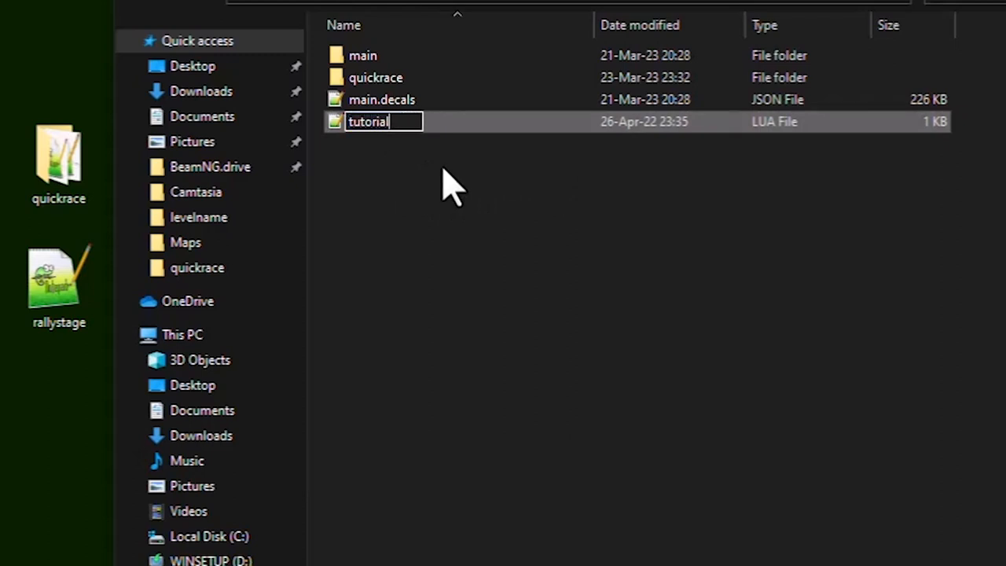
pyautogui.press('Return')
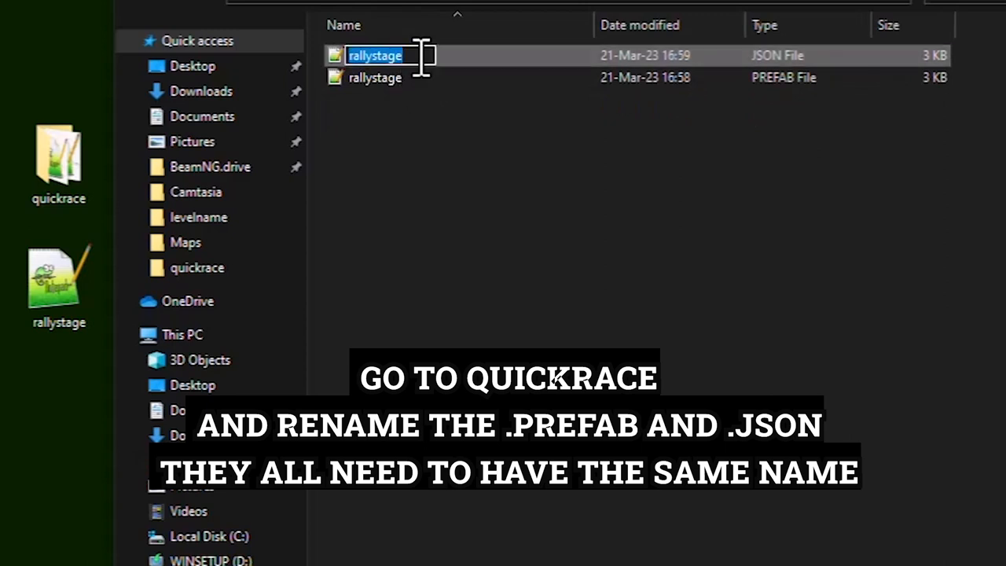
# Step: Rename the quickrace .json and .prefab files to tutorial
pyautogui.write('tutorial')
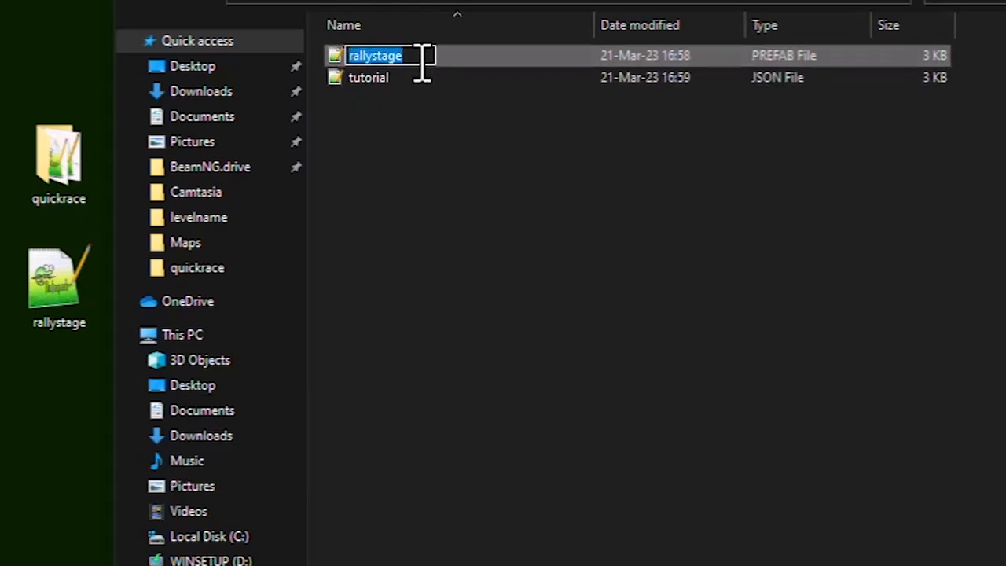
pyautogui.write('tutorial')
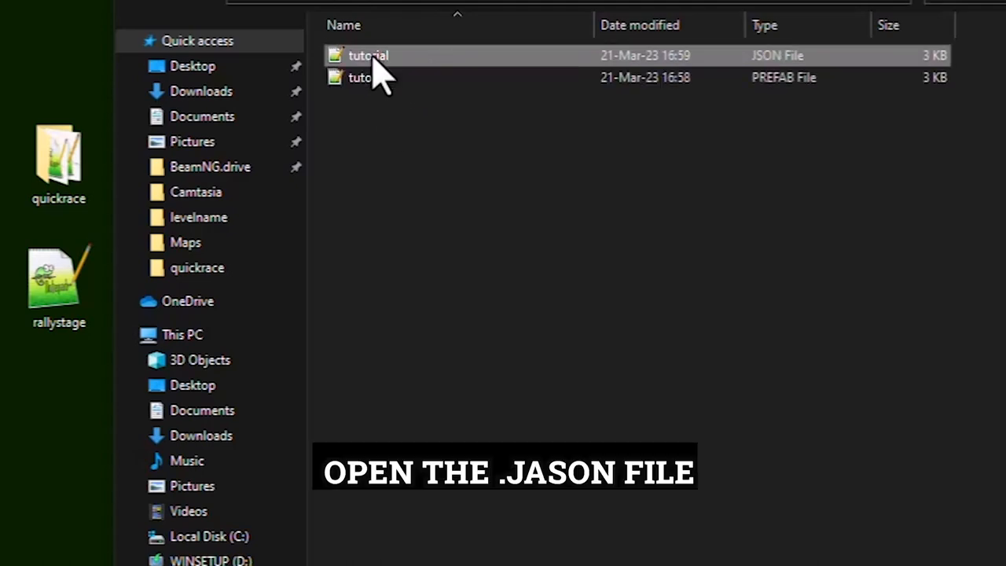
# Step: Edit tutorial.json so its "name" reads tutorial and review the description text
pyautogui.doubleClick(368, 55)
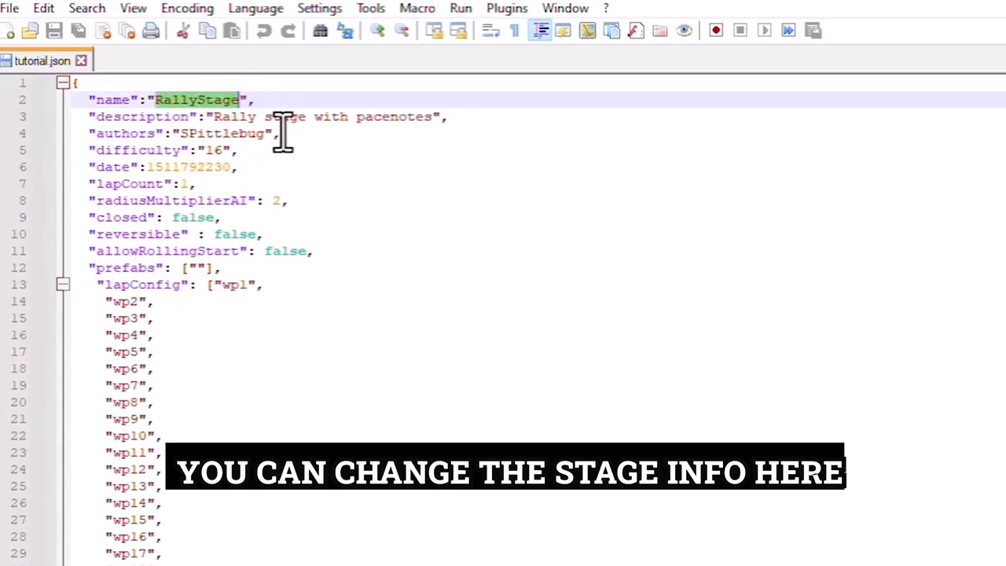
pyautogui.write('tut')
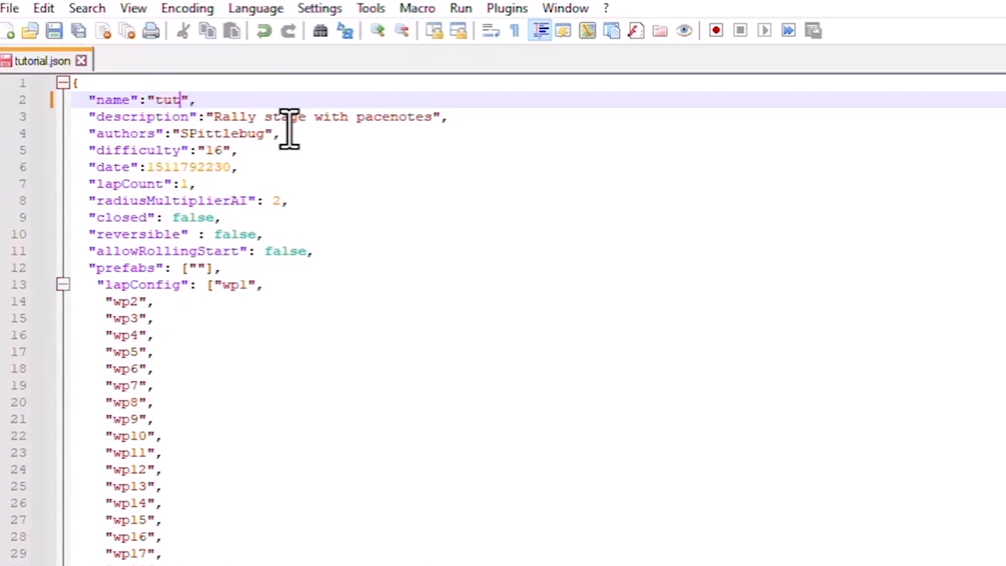
pyautogui.write('orial')
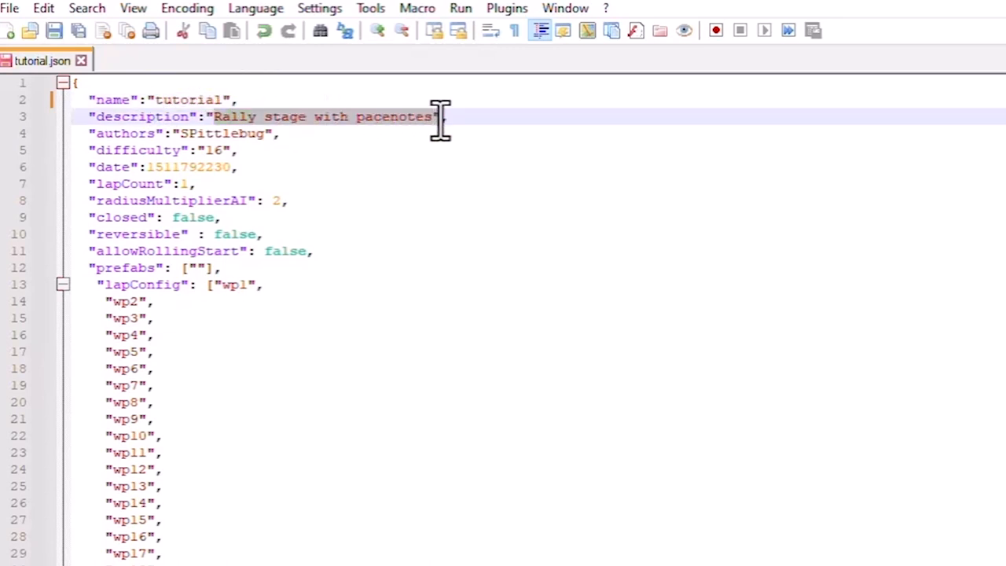
pyautogui.click(236, 132)
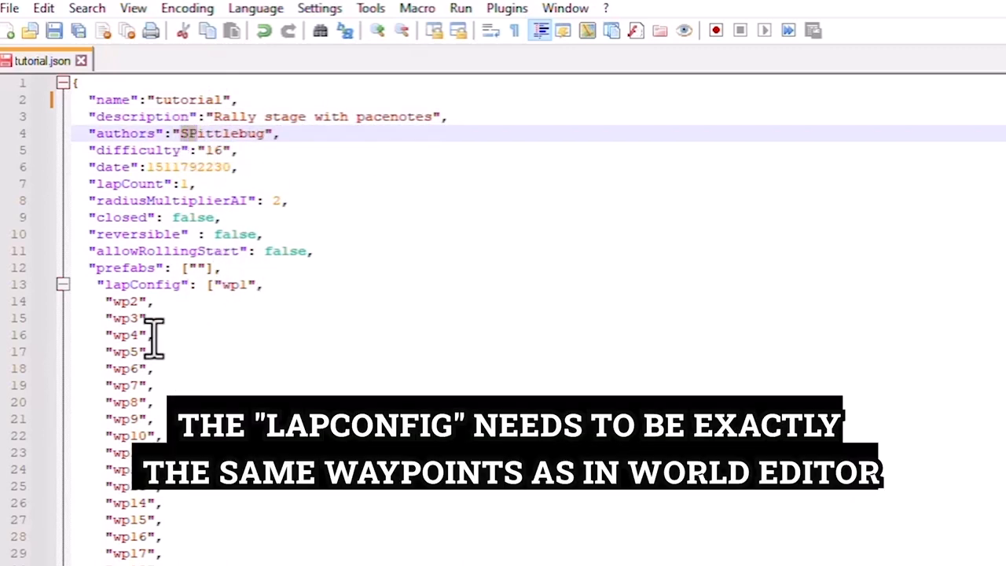
# Step: Trim lapConfig to wp1–wp7 keeping start and finish checkpoints, then save tutorial.json
pyautogui.scroll(-3)
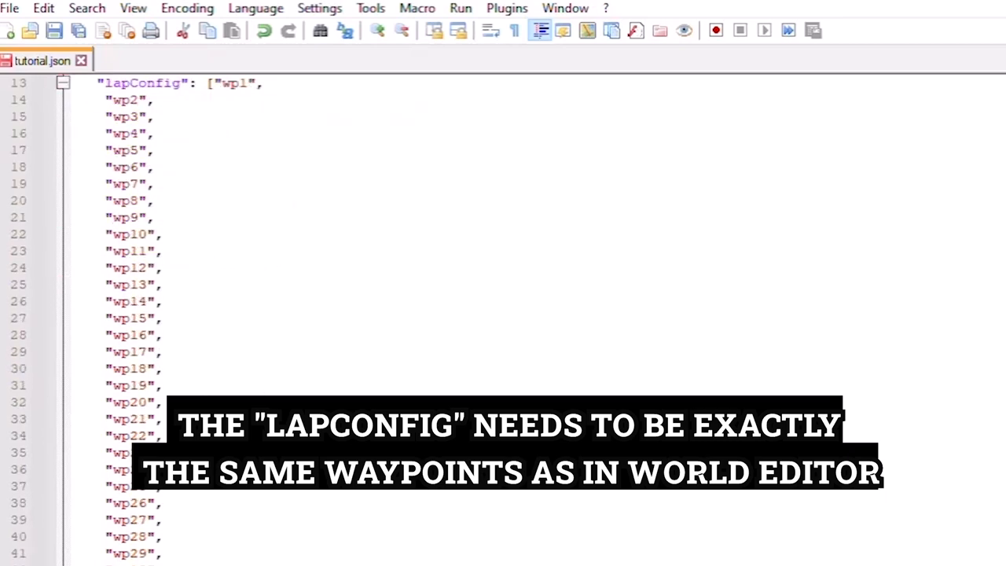
pyautogui.scroll(3)
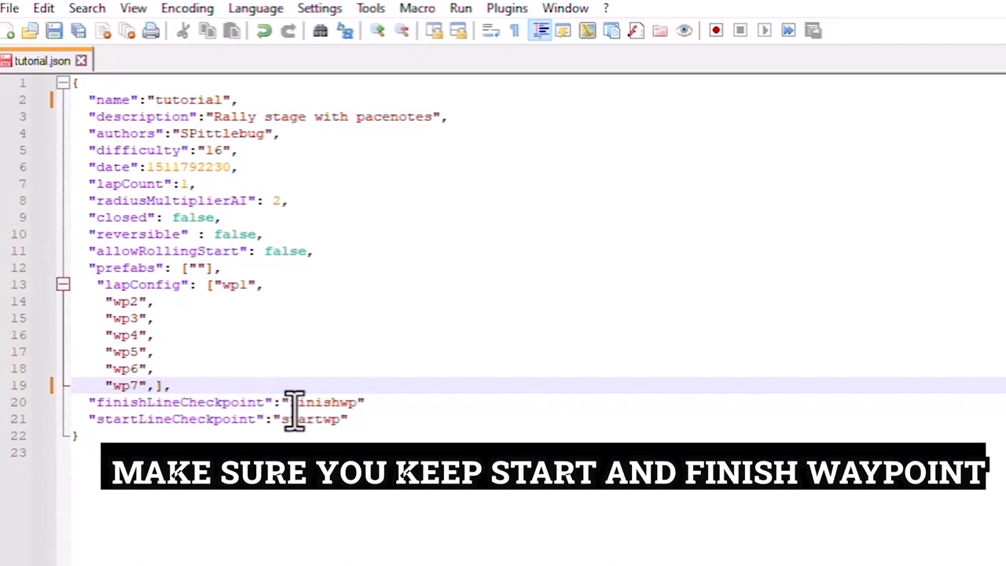
pyautogui.doubleClick(322, 402)
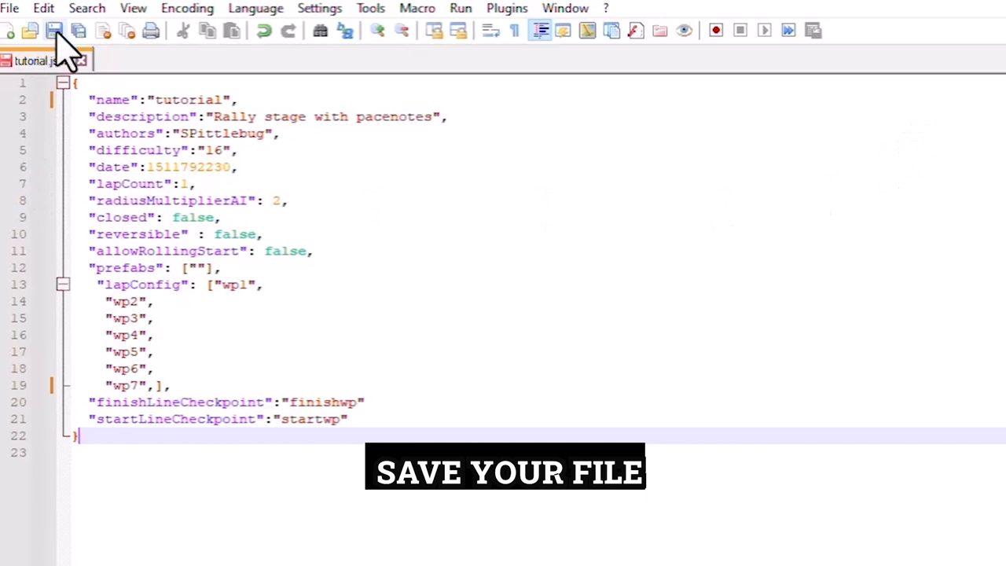
pyautogui.click(53, 30)
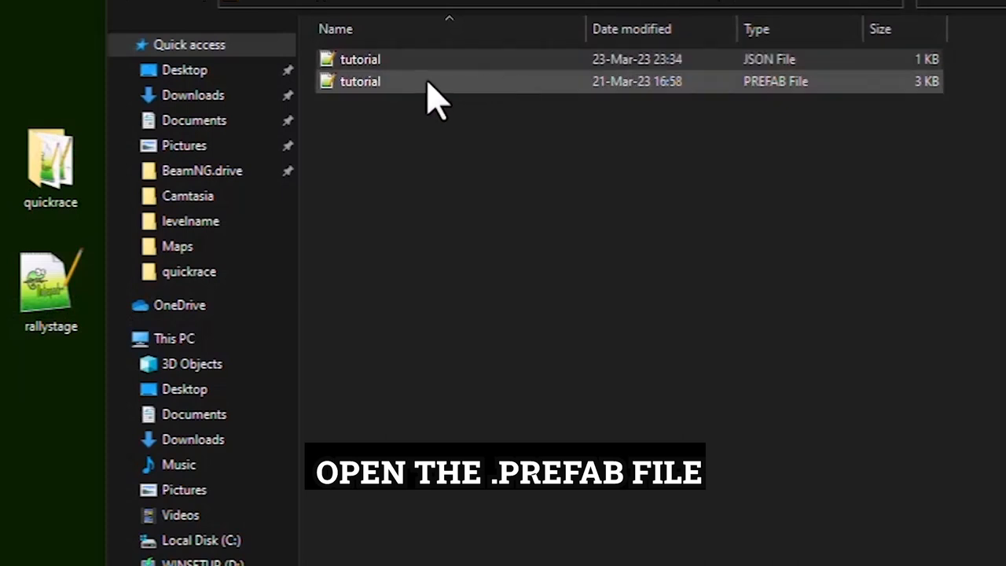
# Step: In tutorial.prefab rename the spawn sphere to tutorial_standing_spawn and save
pyautogui.click(360, 82)
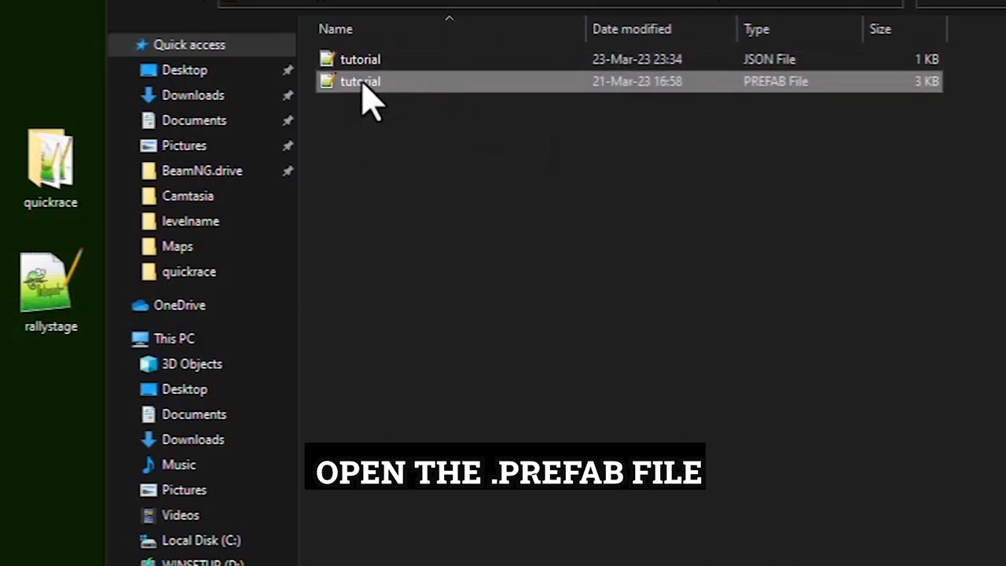
pyautogui.doubleClick(360, 82)
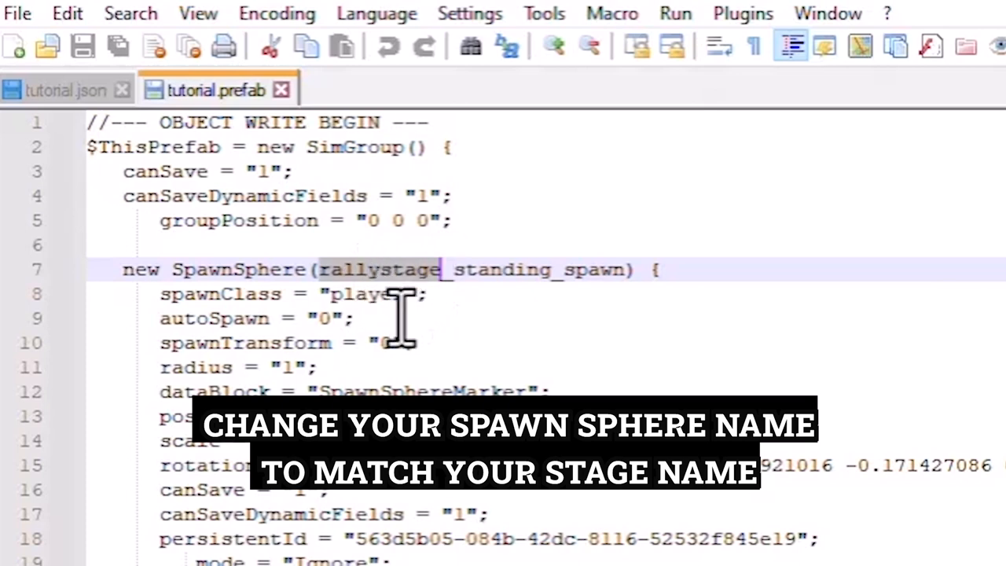
pyautogui.write('tutori')
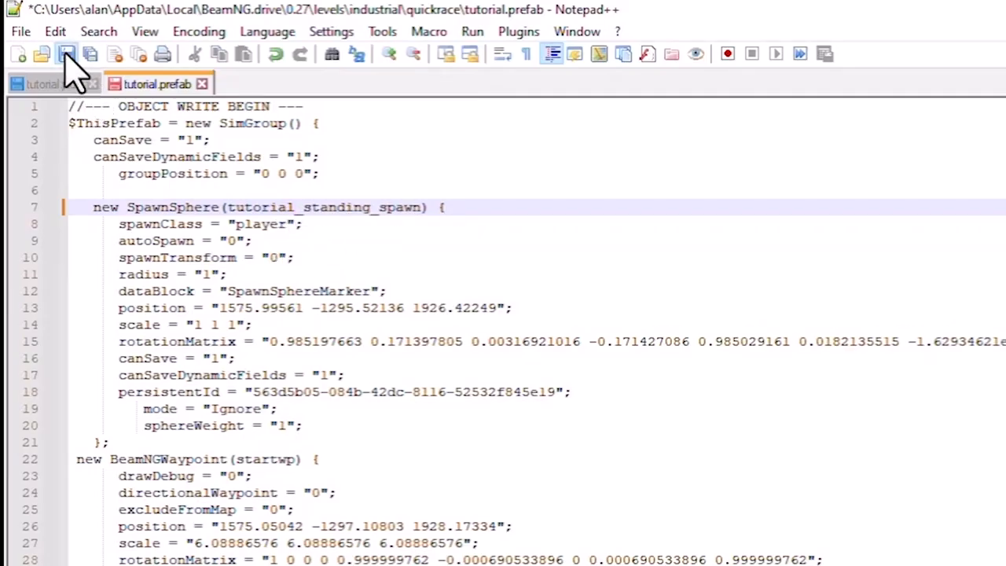
pyautogui.click(66, 54)
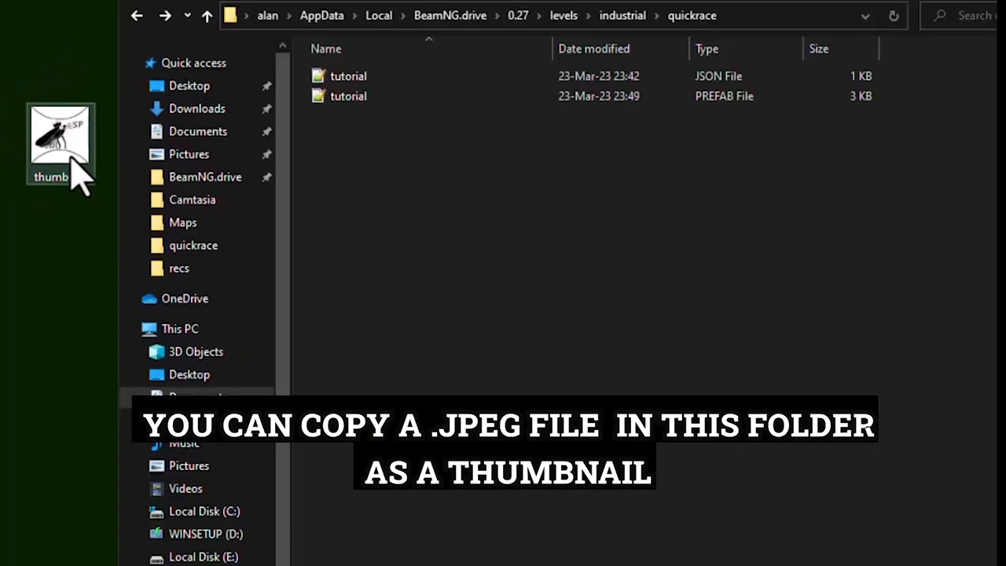
# Step: Copy the thumbnail JPG into quickrace named tutorial, then enter Time Trials in BeamNG.drive
pyautogui.moveTo(60, 141); pyautogui.dragTo(370, 180)
pyautogui.write('t')
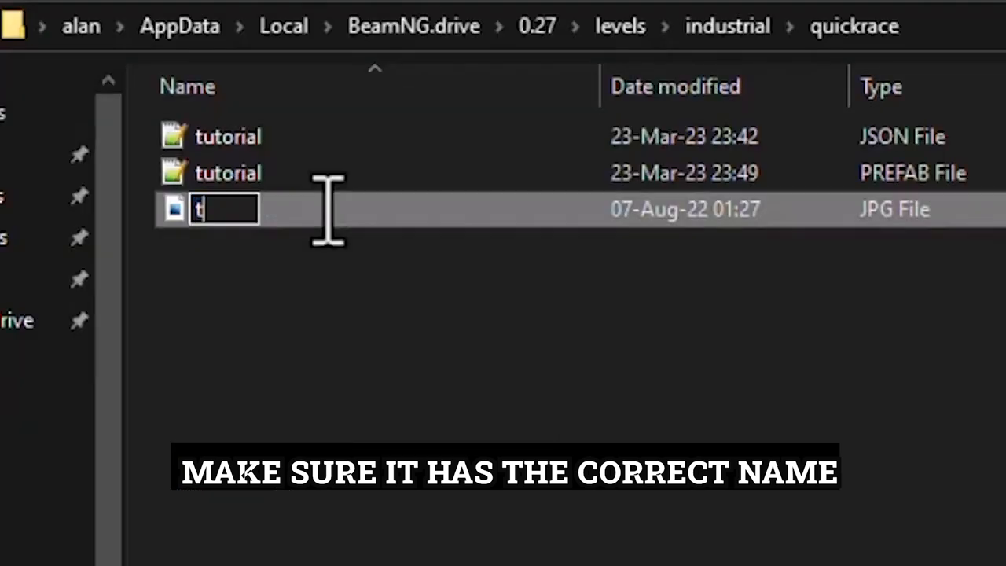
pyautogui.write('utor')
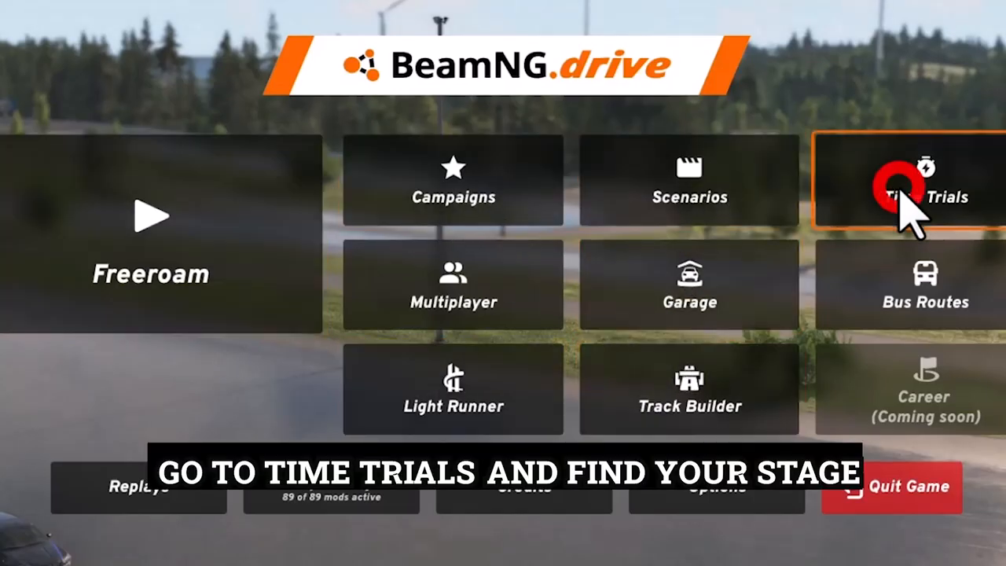
pyautogui.click(925, 181)
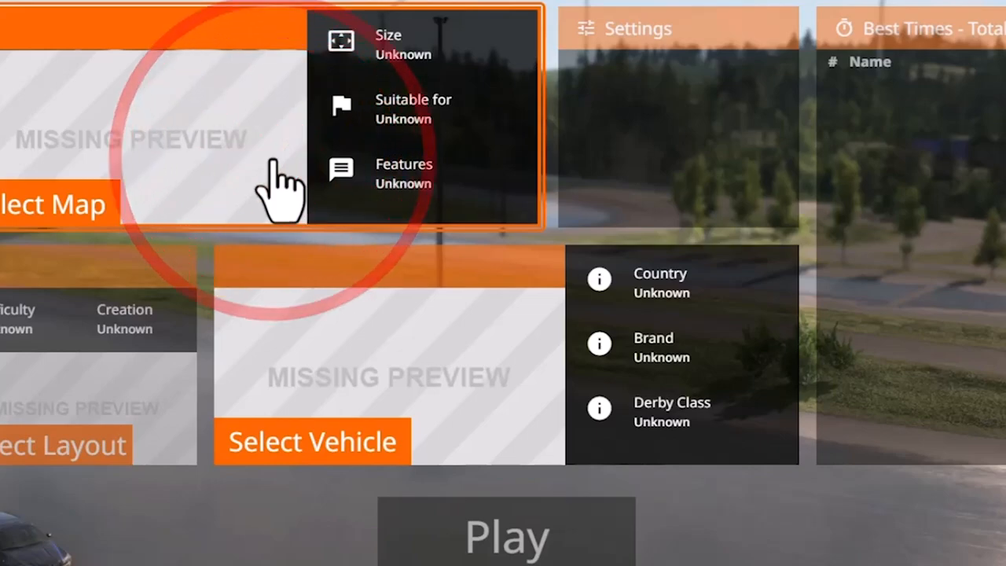